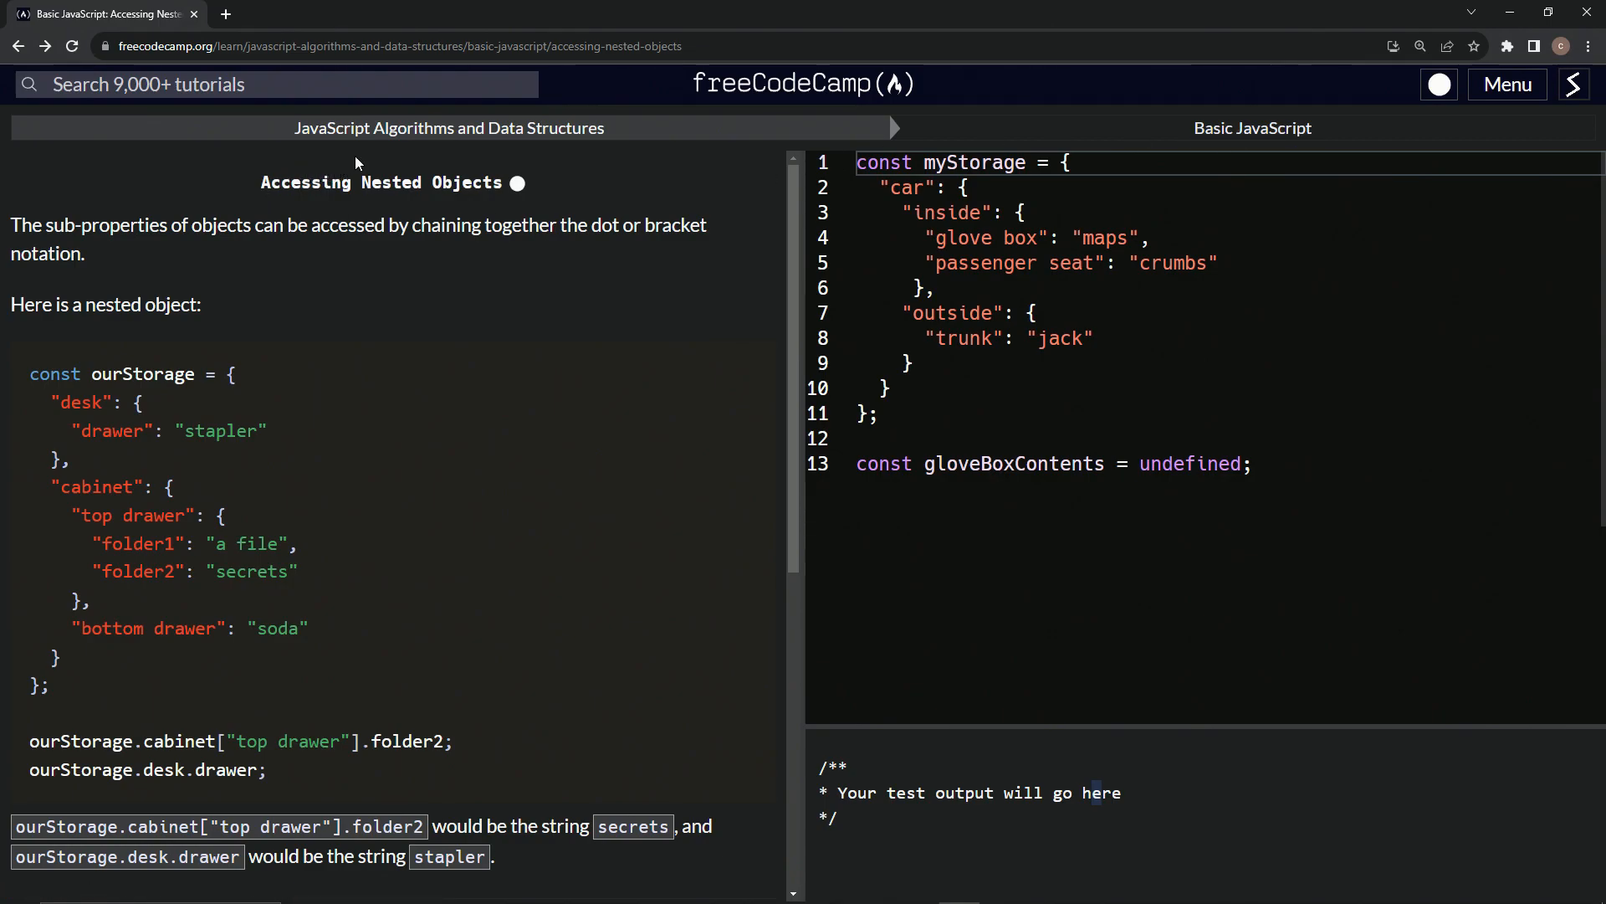
pyautogui.moveTo(84, 258)
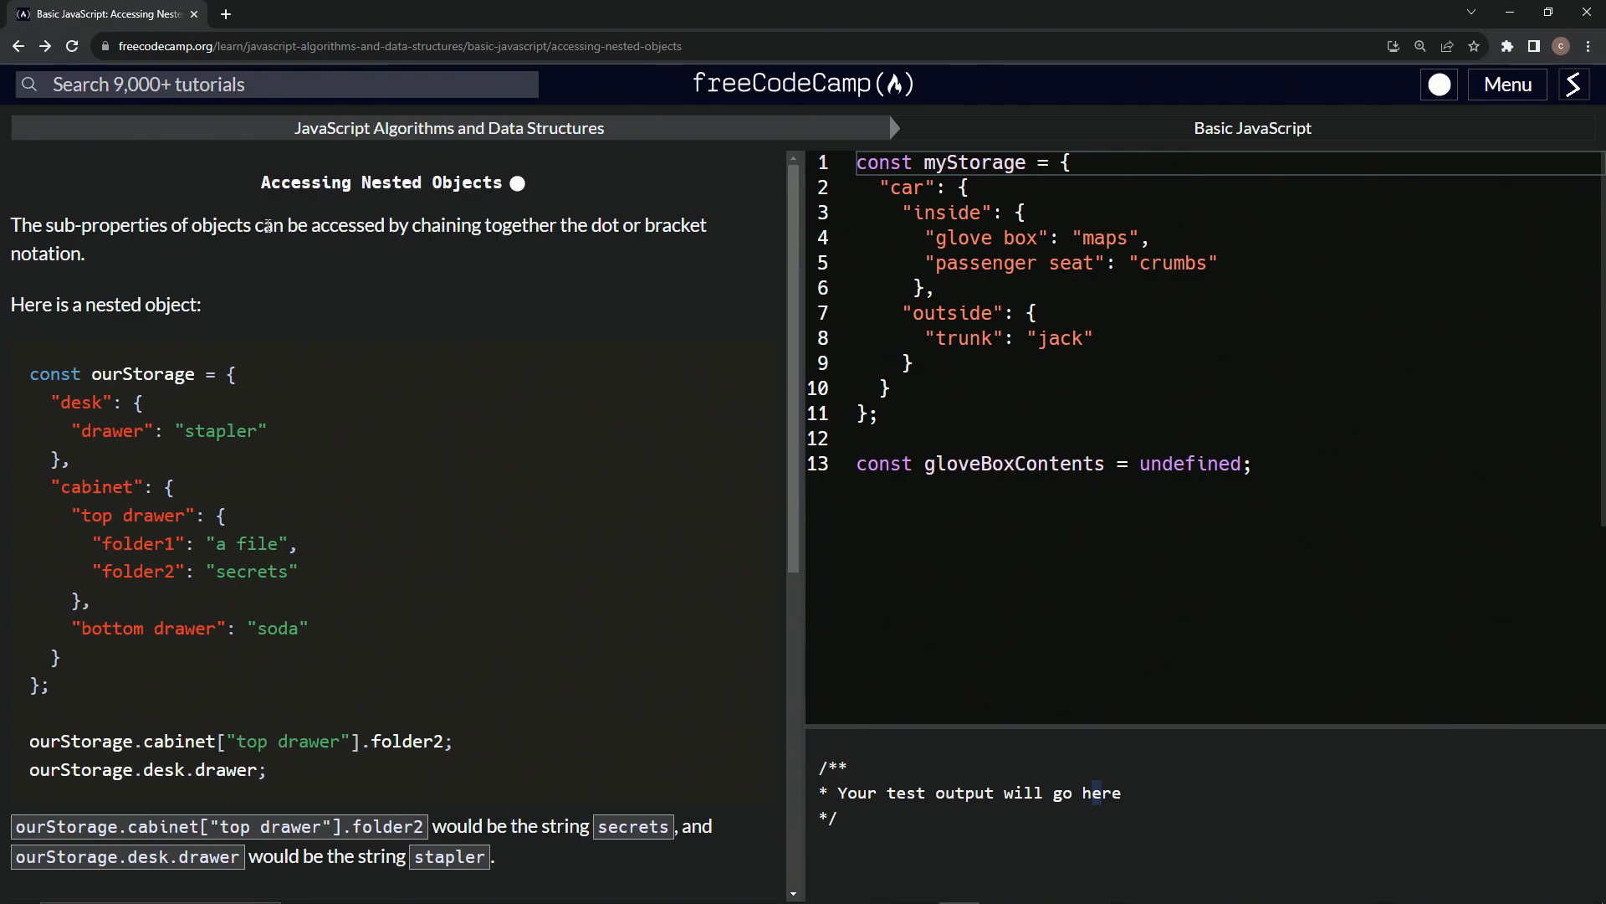
pyautogui.moveTo(516, 244)
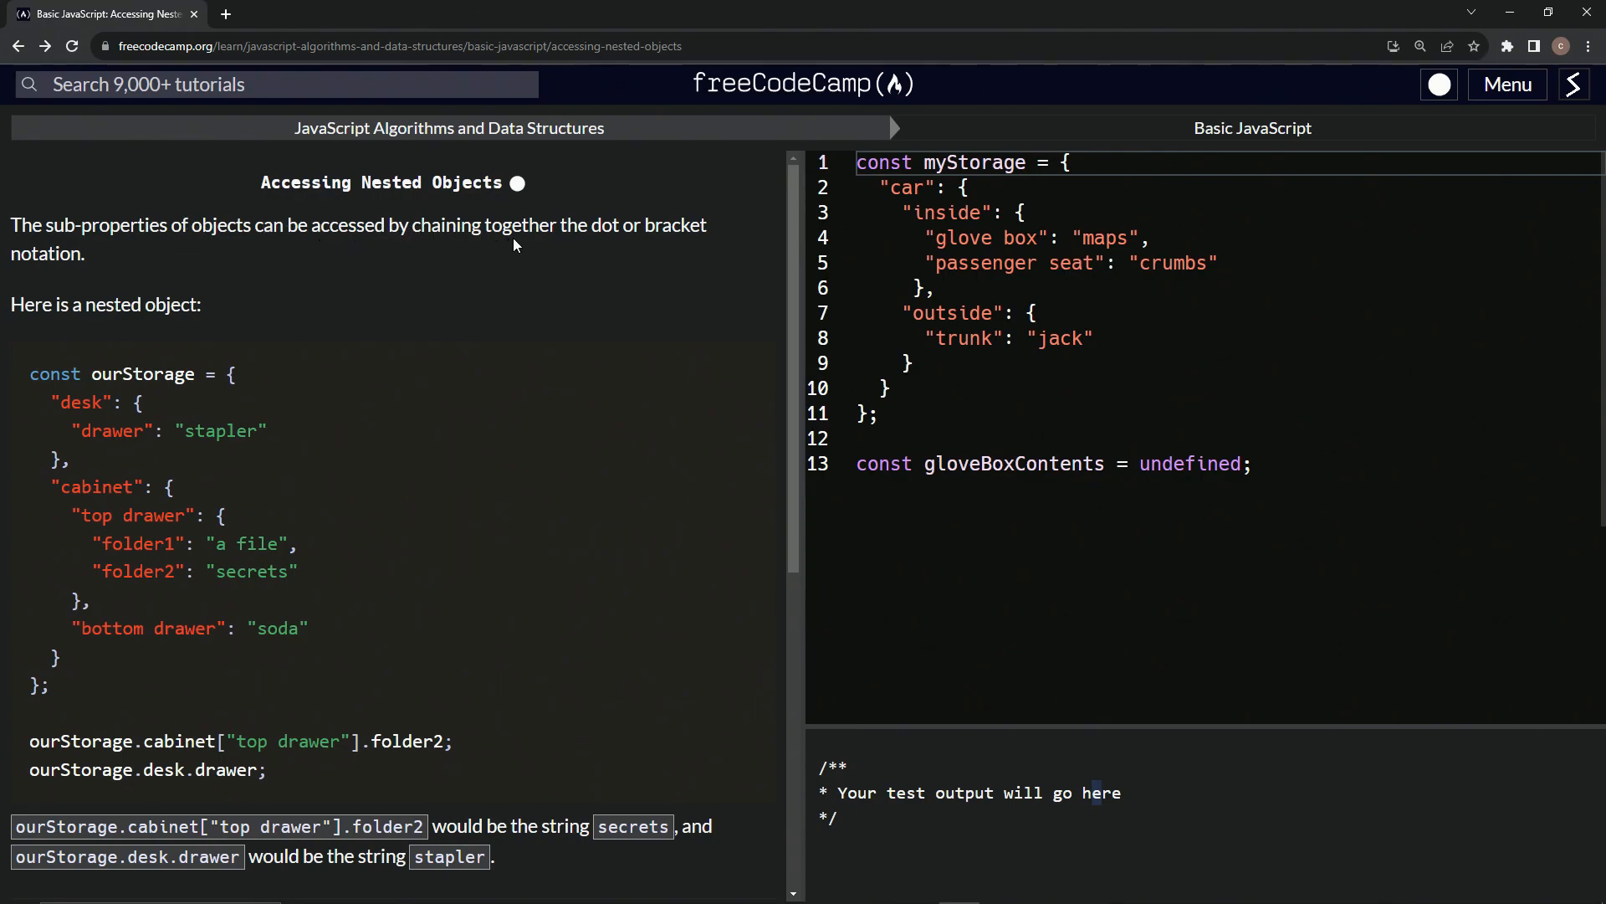
pyautogui.moveTo(244, 307)
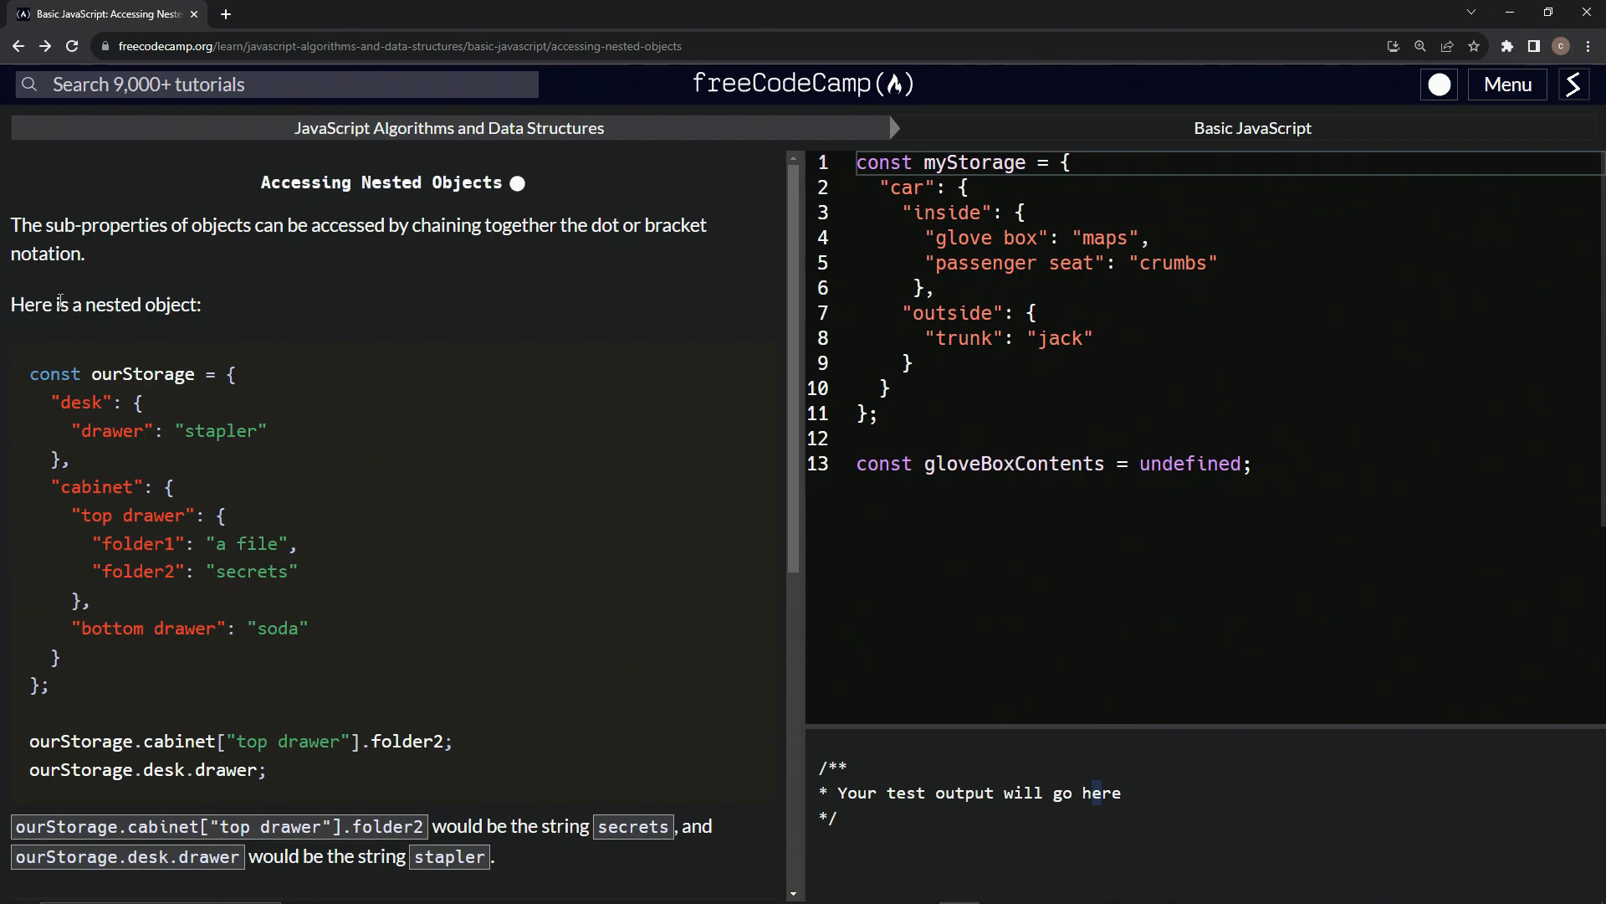
pyautogui.moveTo(214, 314)
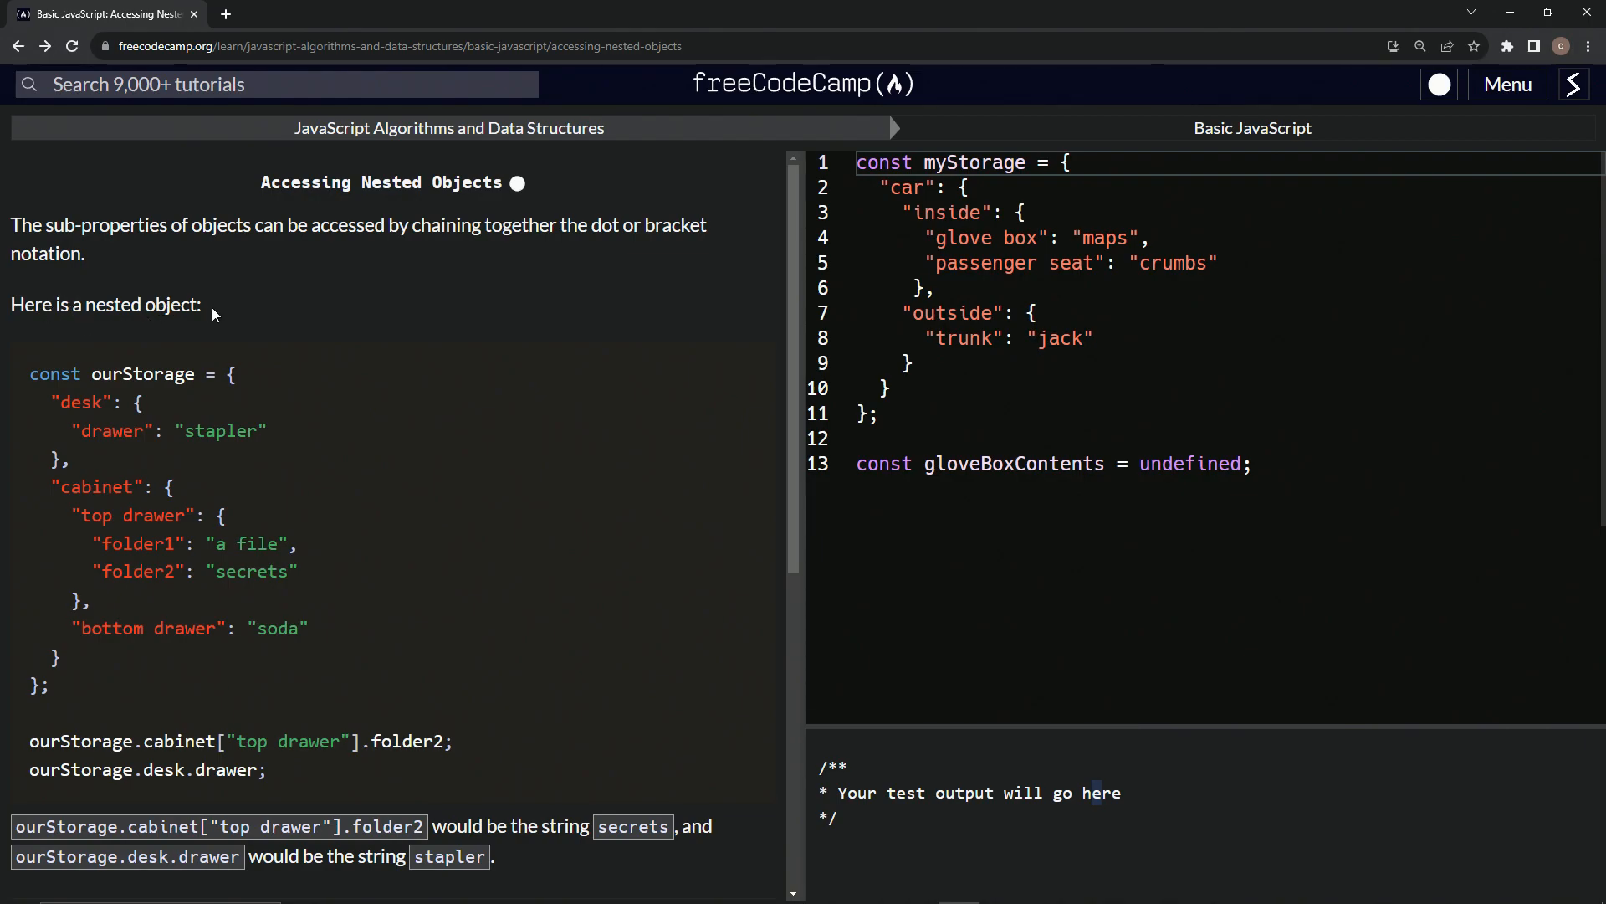
# Review the myStorage object and the gloveBoxContents line in the challenge code.
pyautogui.scroll(-3)
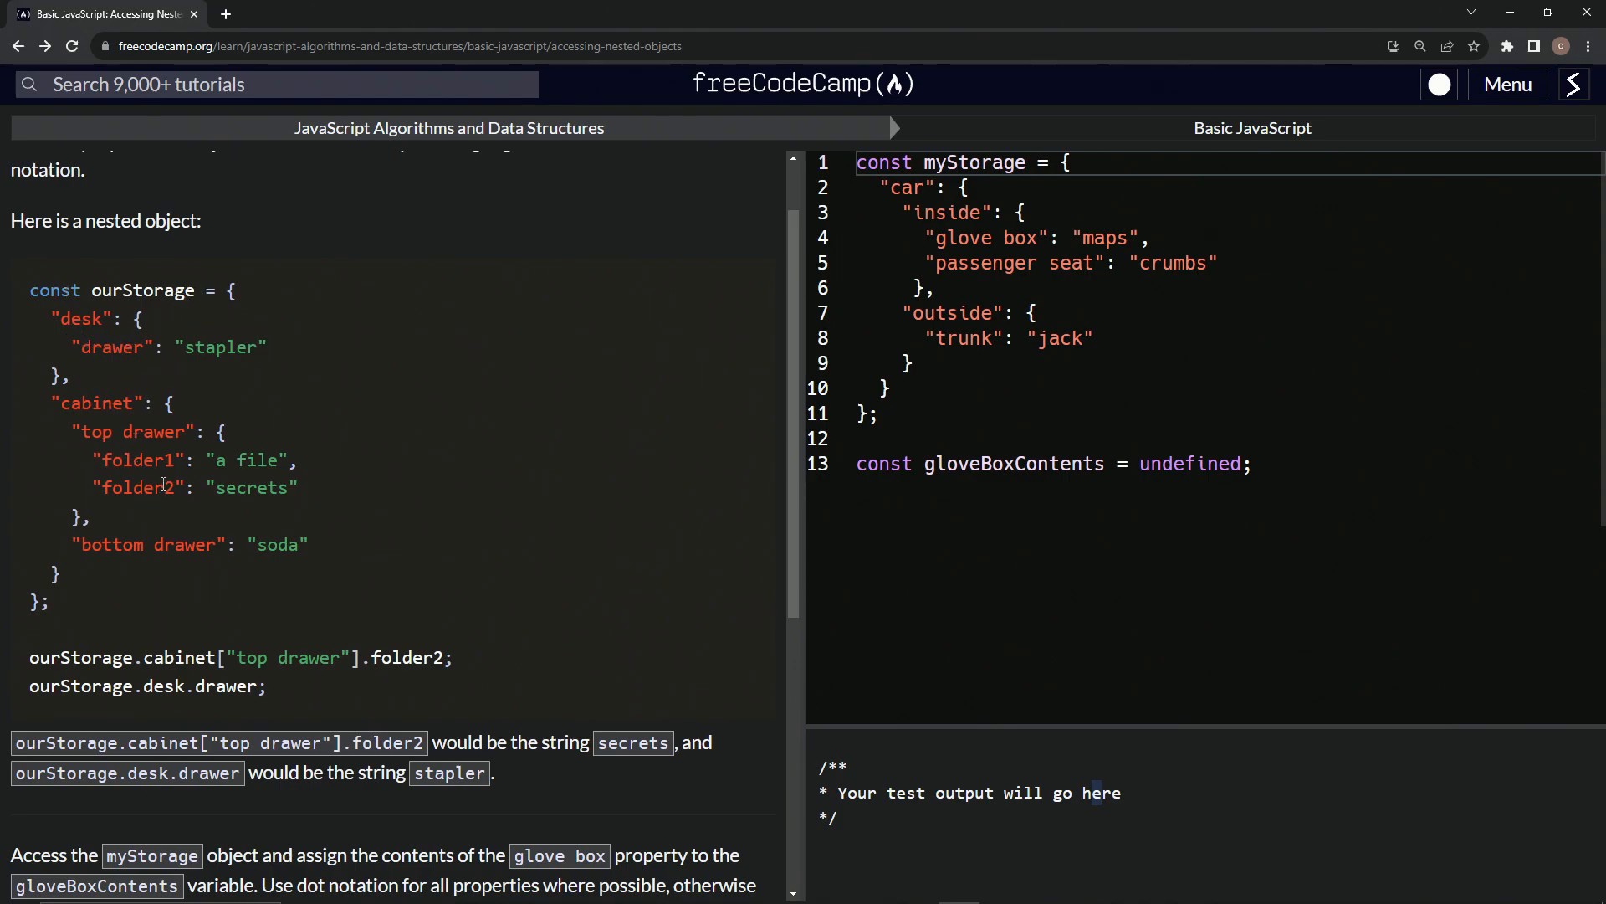
pyautogui.moveTo(108, 317)
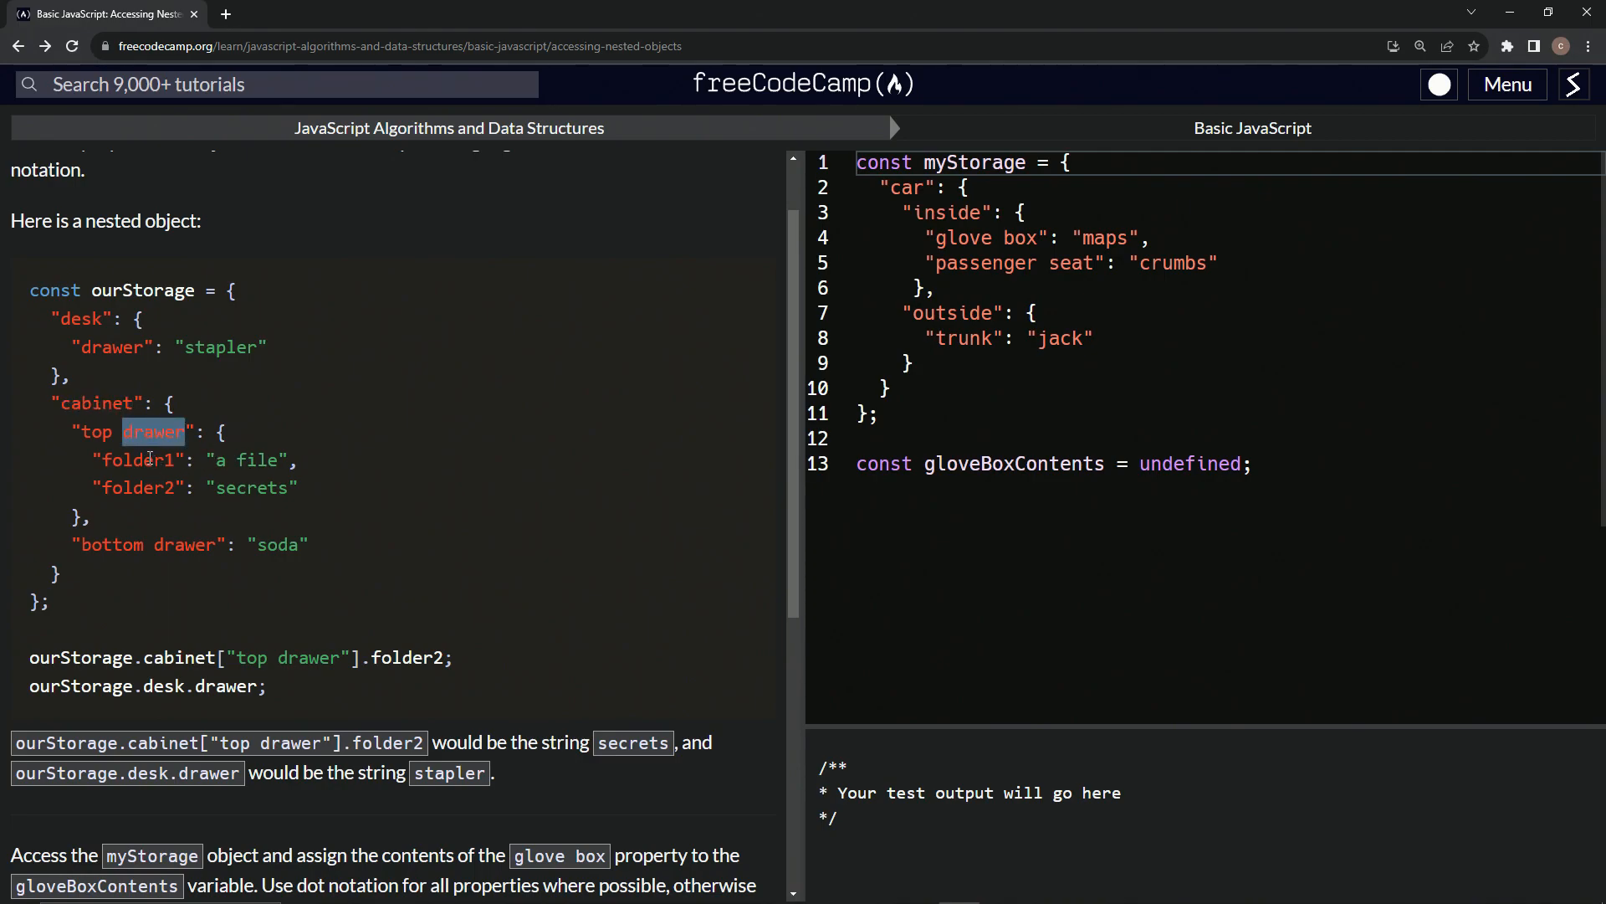
pyautogui.doubleClick(137, 459)
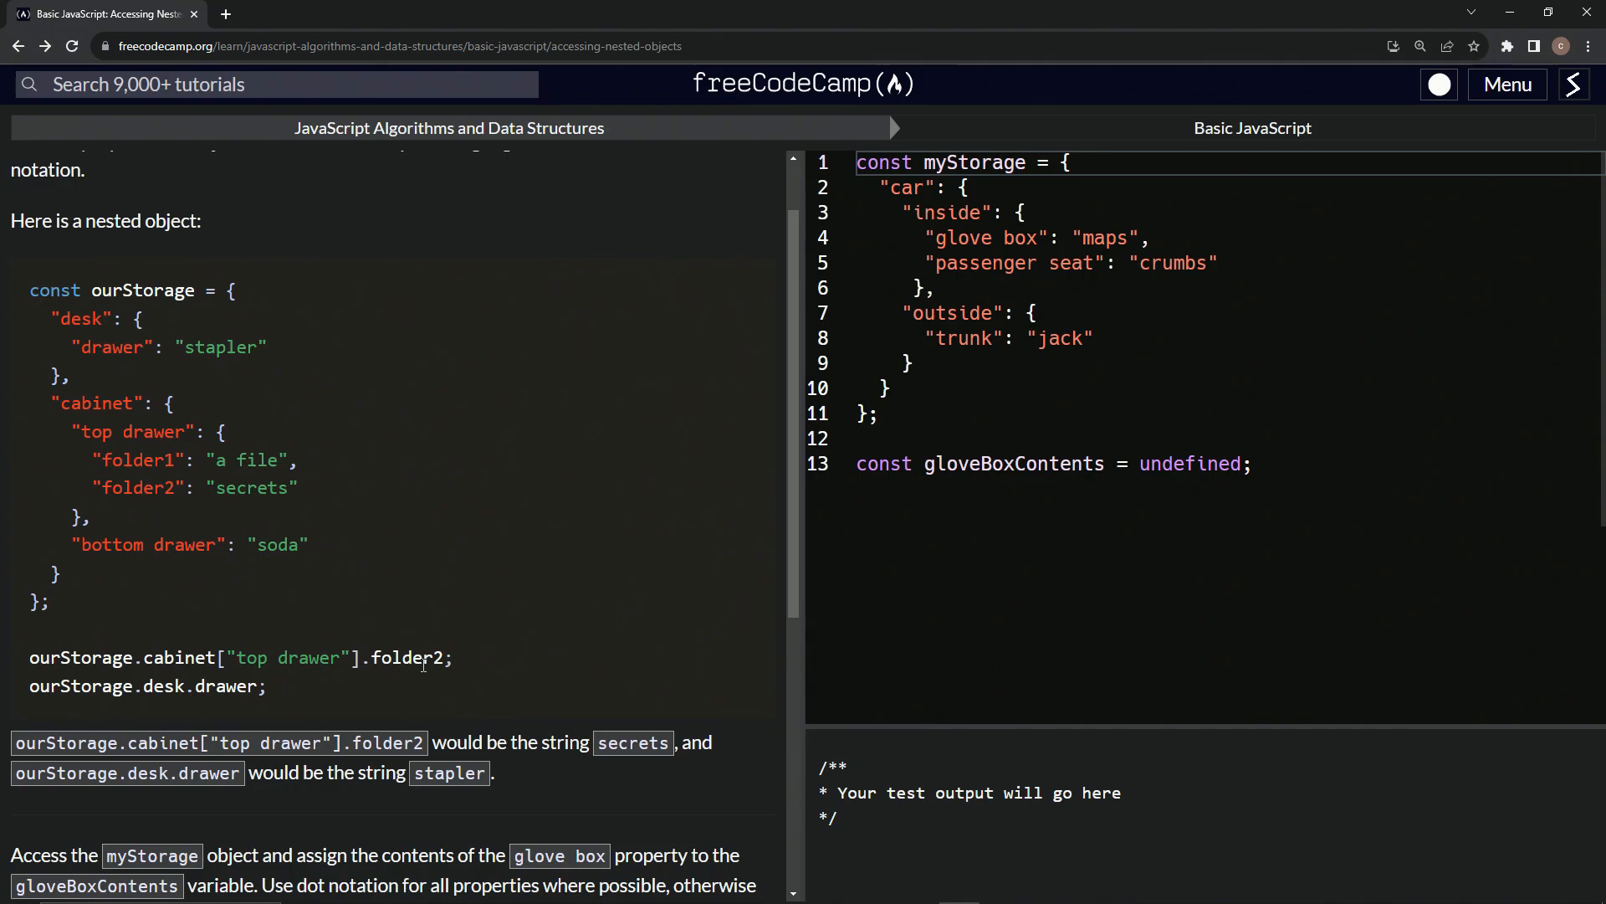
pyautogui.moveTo(191, 291)
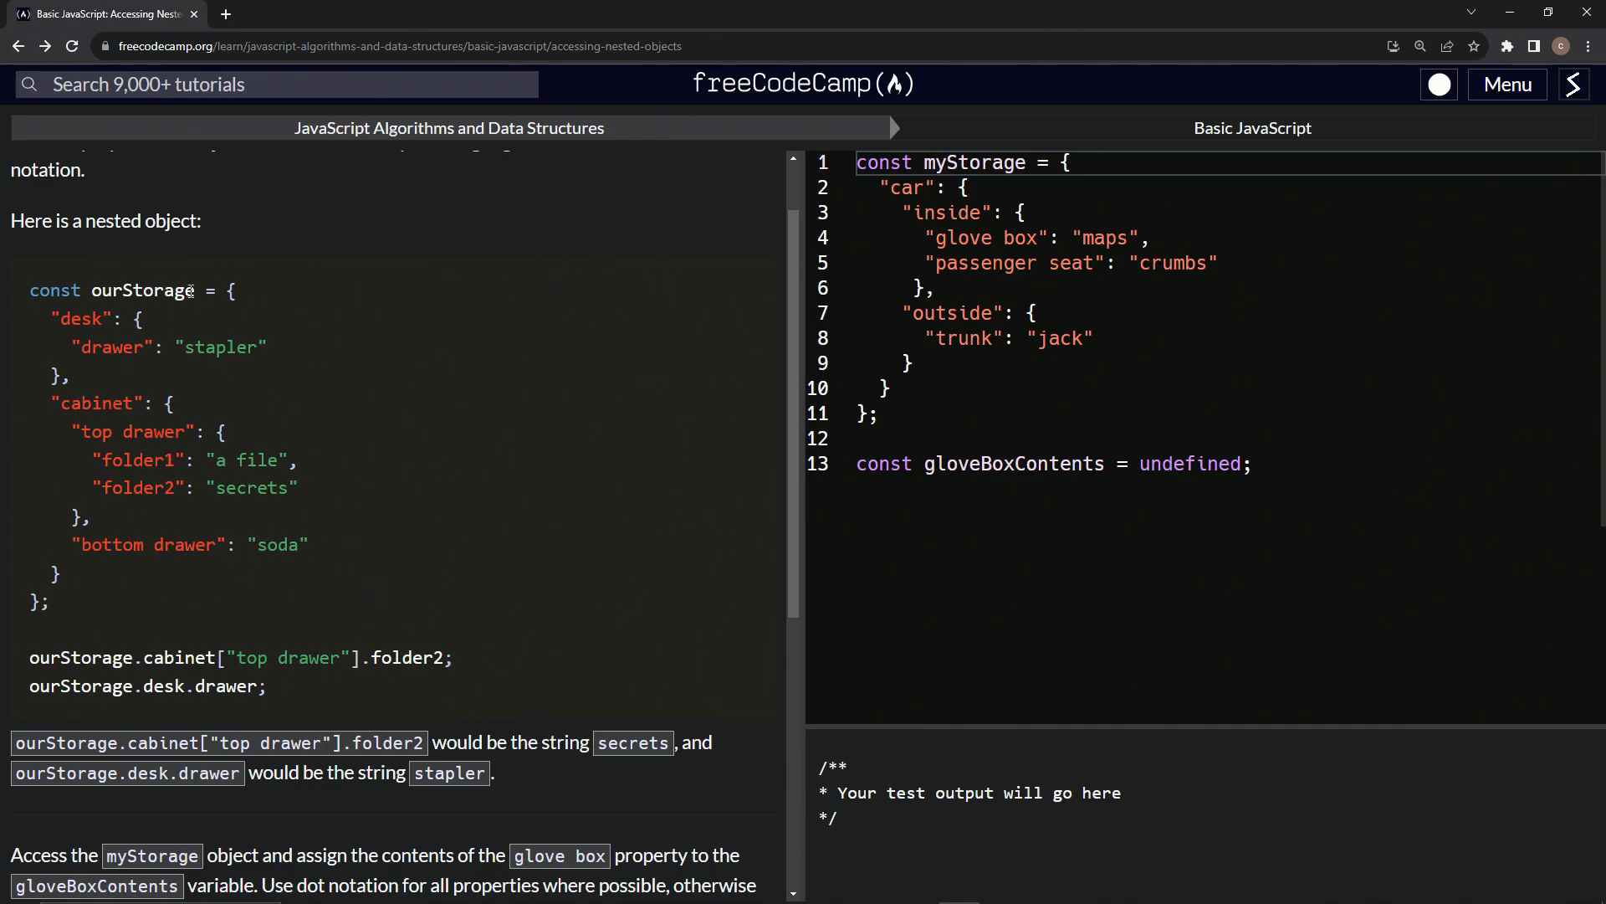
pyautogui.moveTo(91, 393)
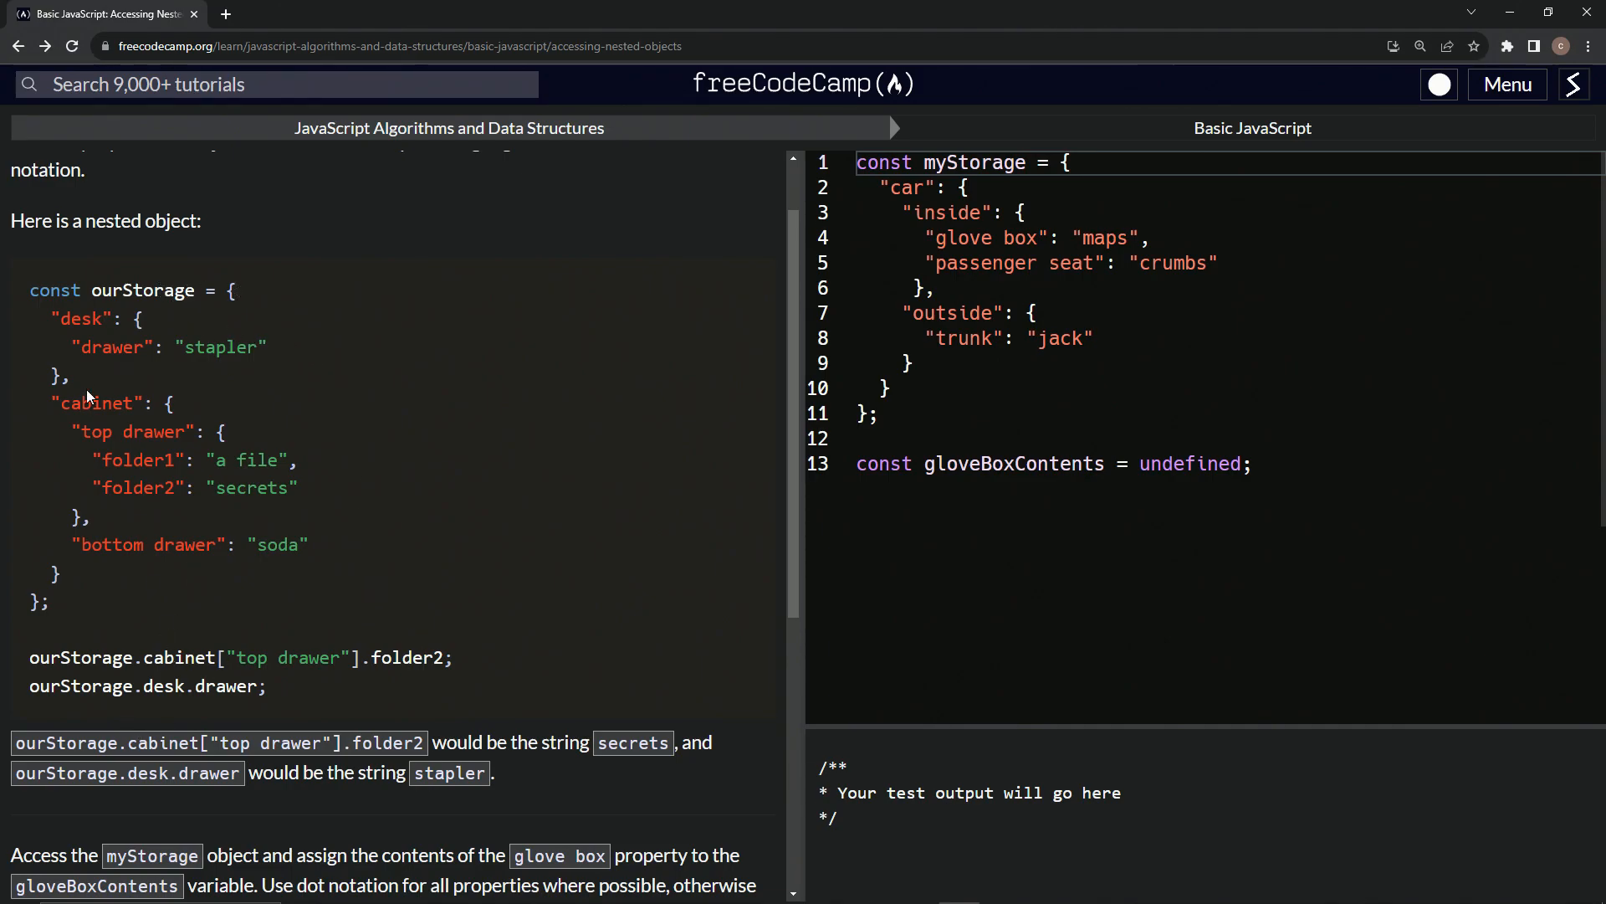
pyautogui.doubleClick(93, 404)
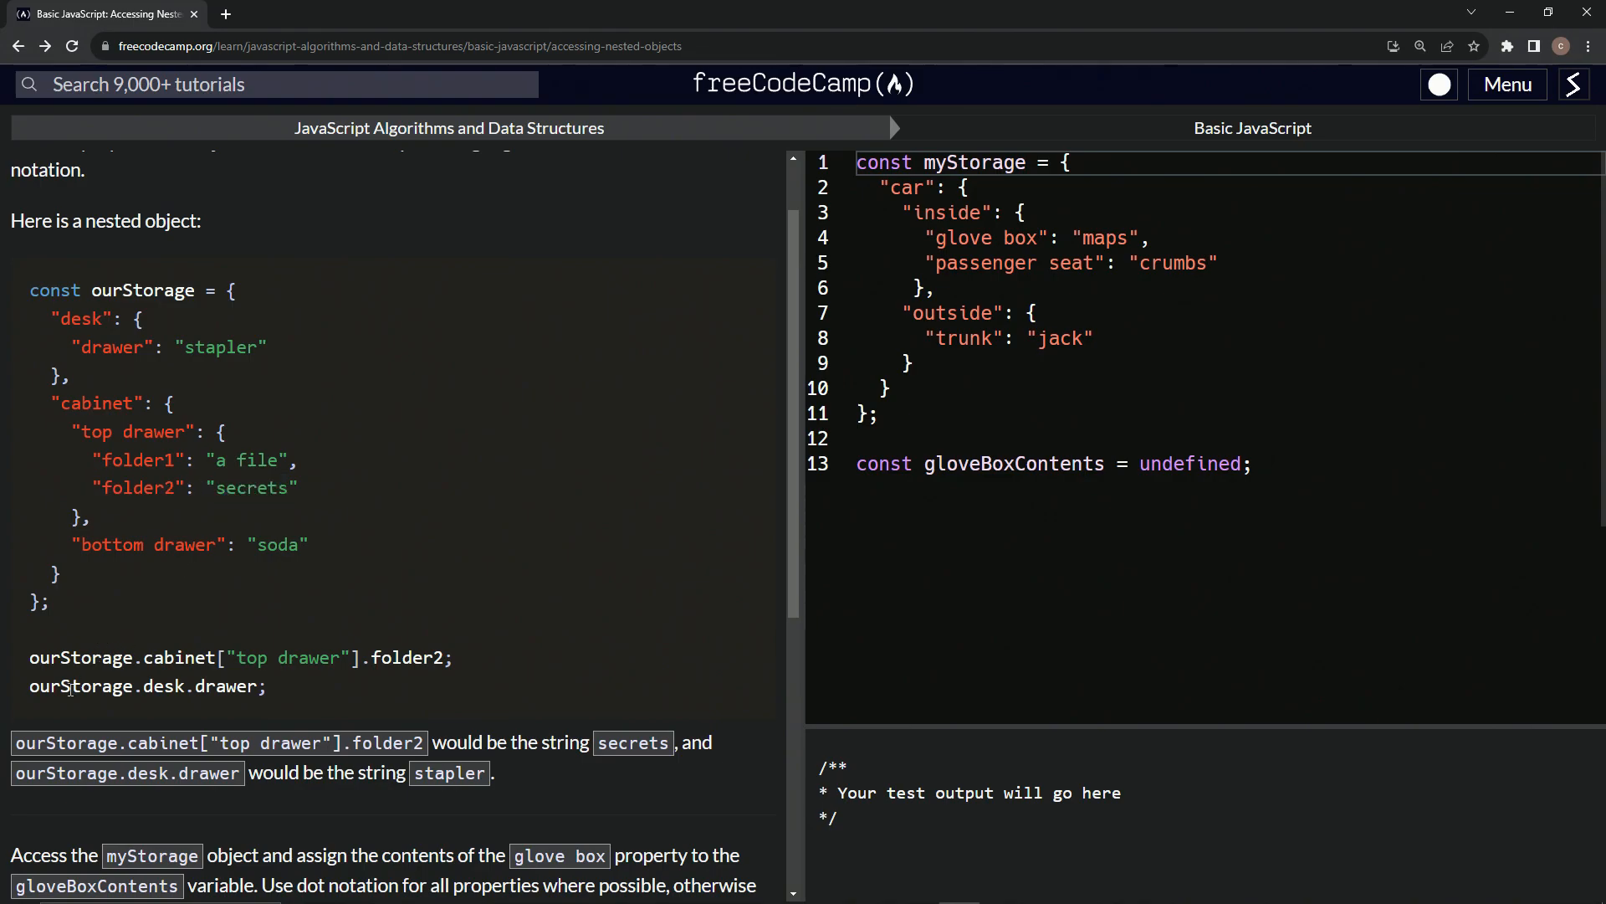
pyautogui.moveTo(154, 695)
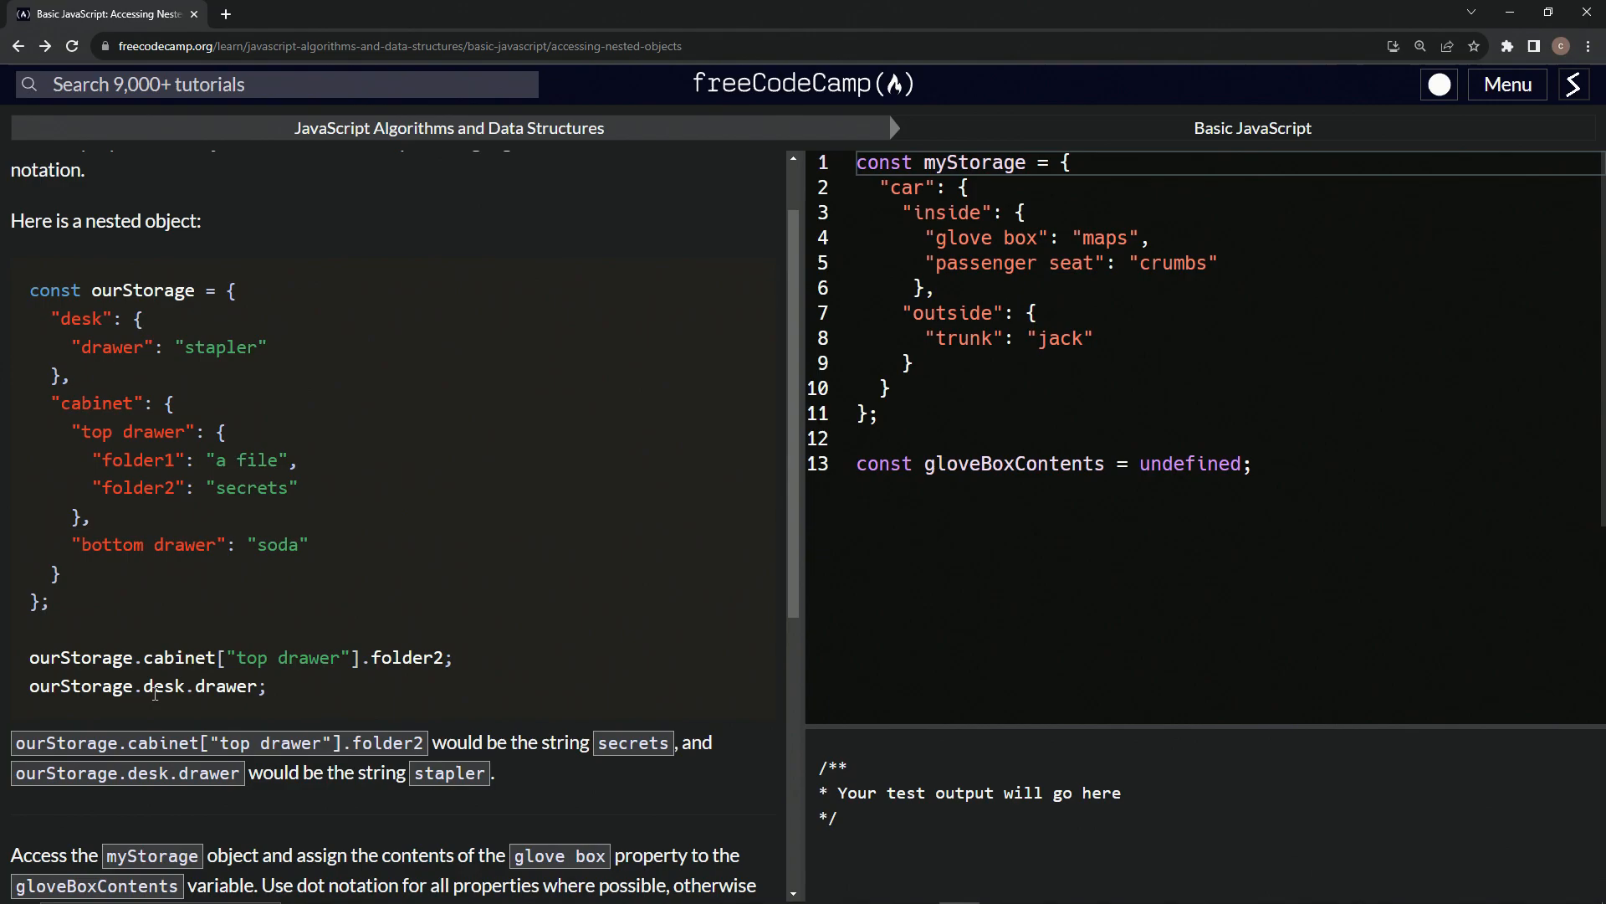
pyautogui.doubleClick(142, 292)
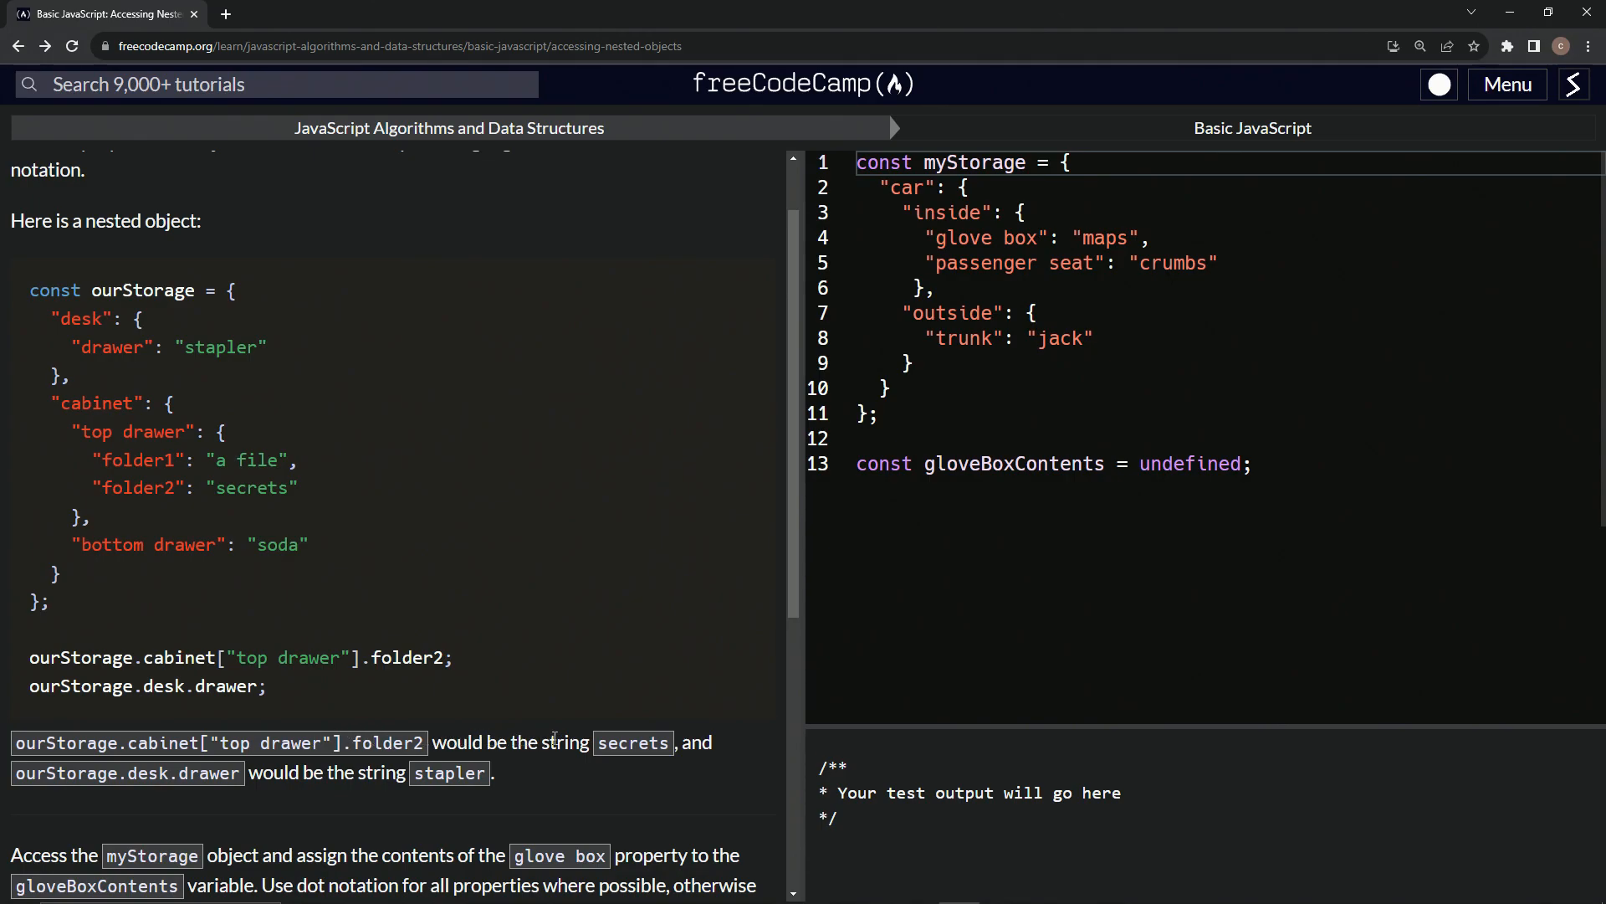
pyautogui.moveTo(18, 804)
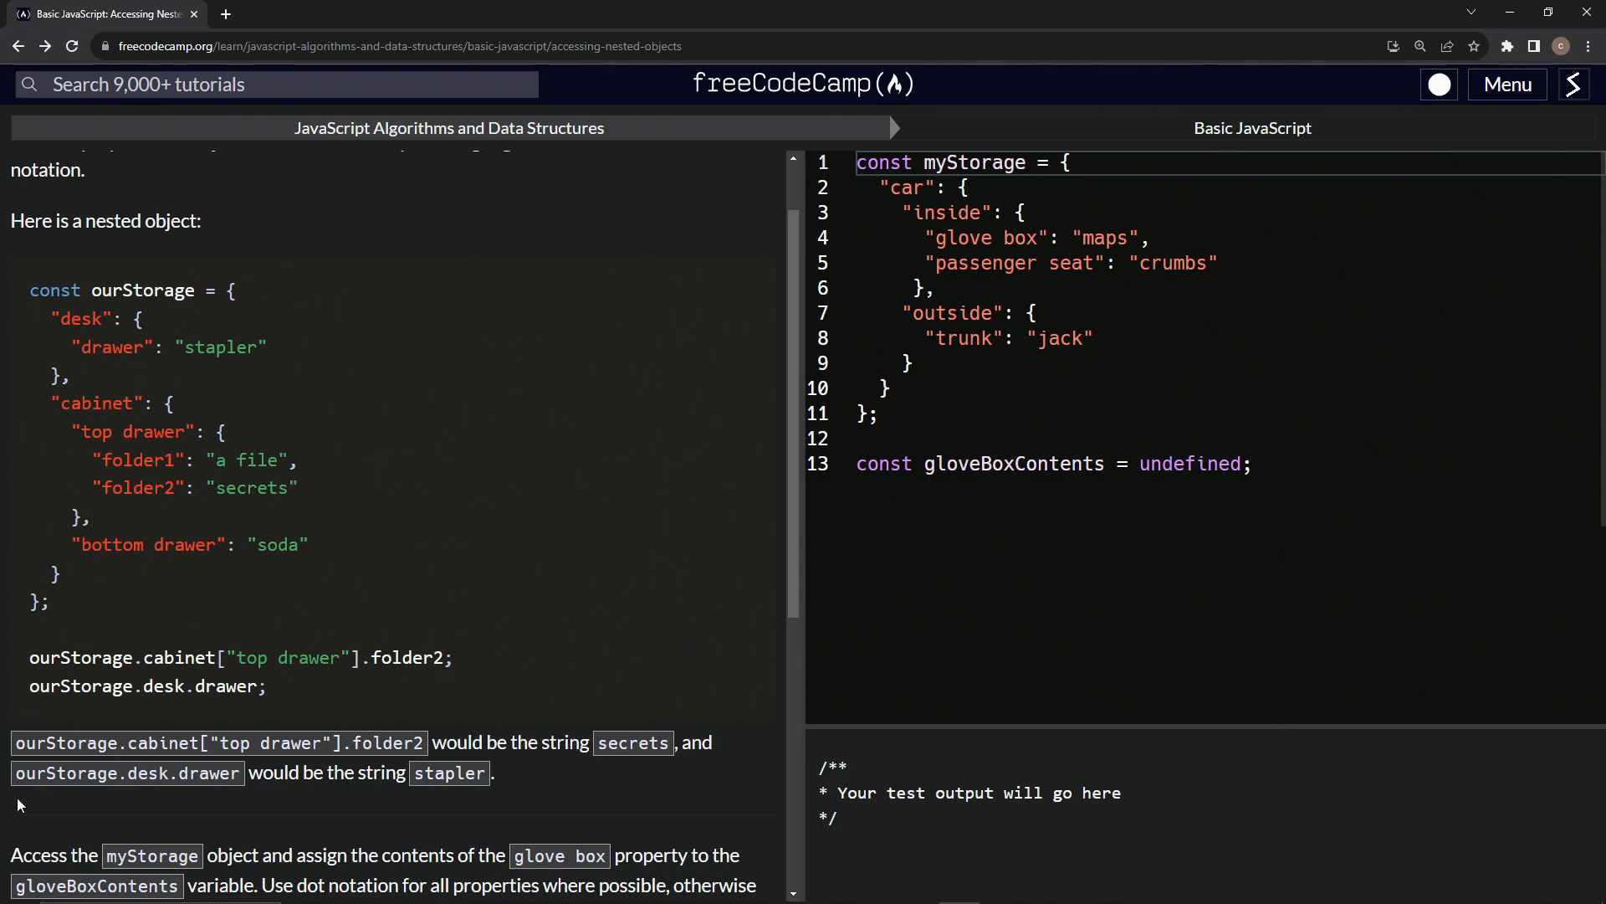
pyautogui.moveTo(264, 773)
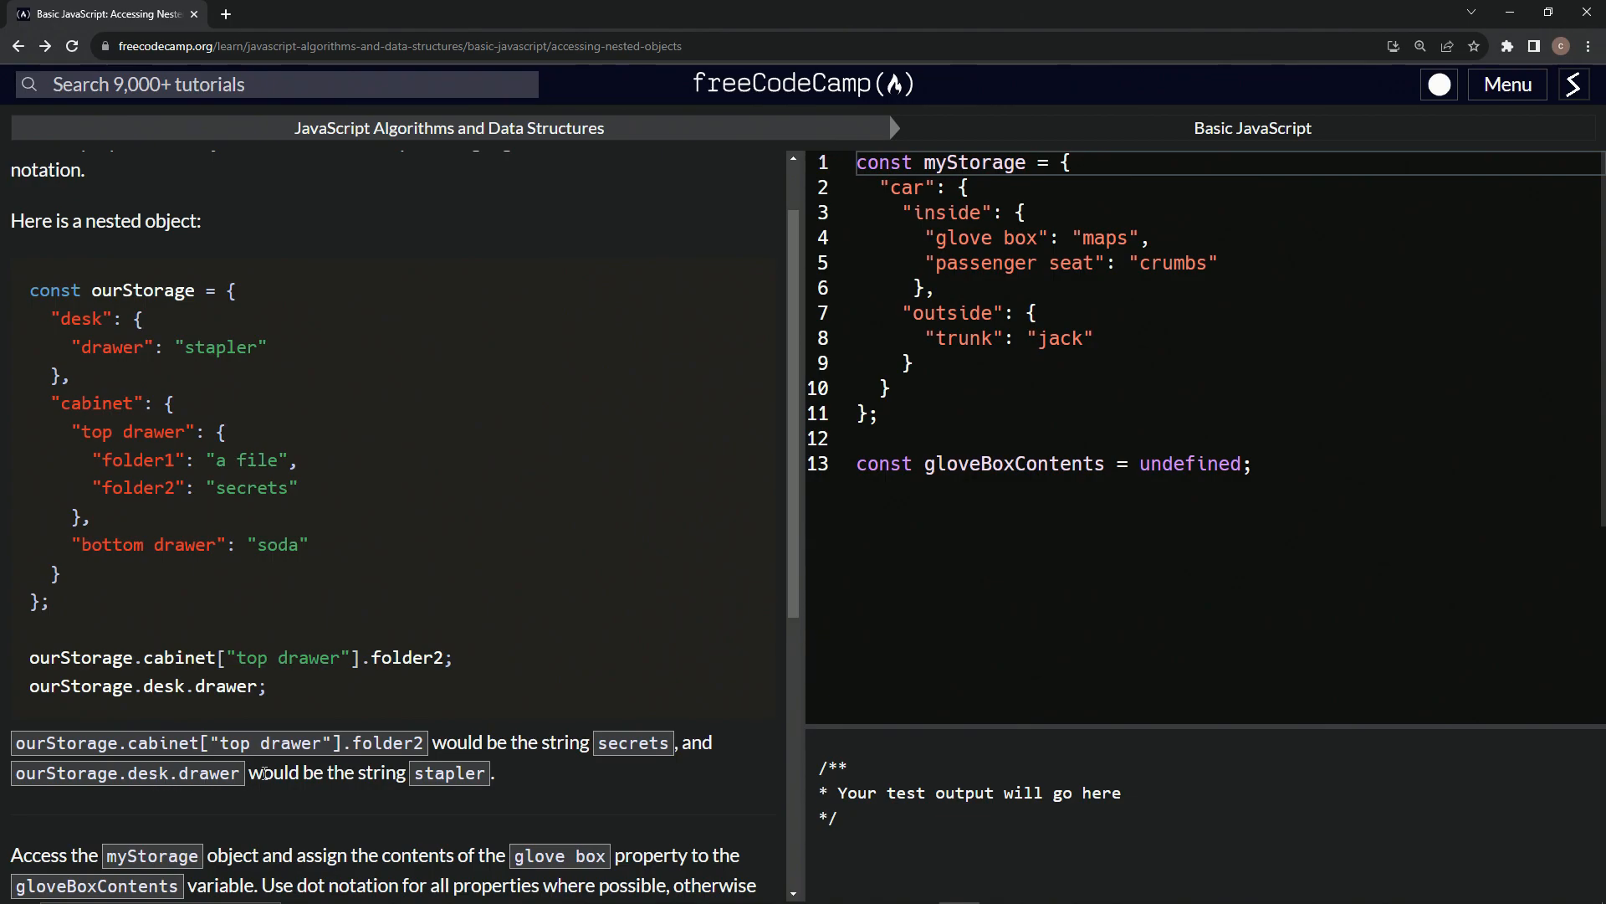
pyautogui.scroll(-3)
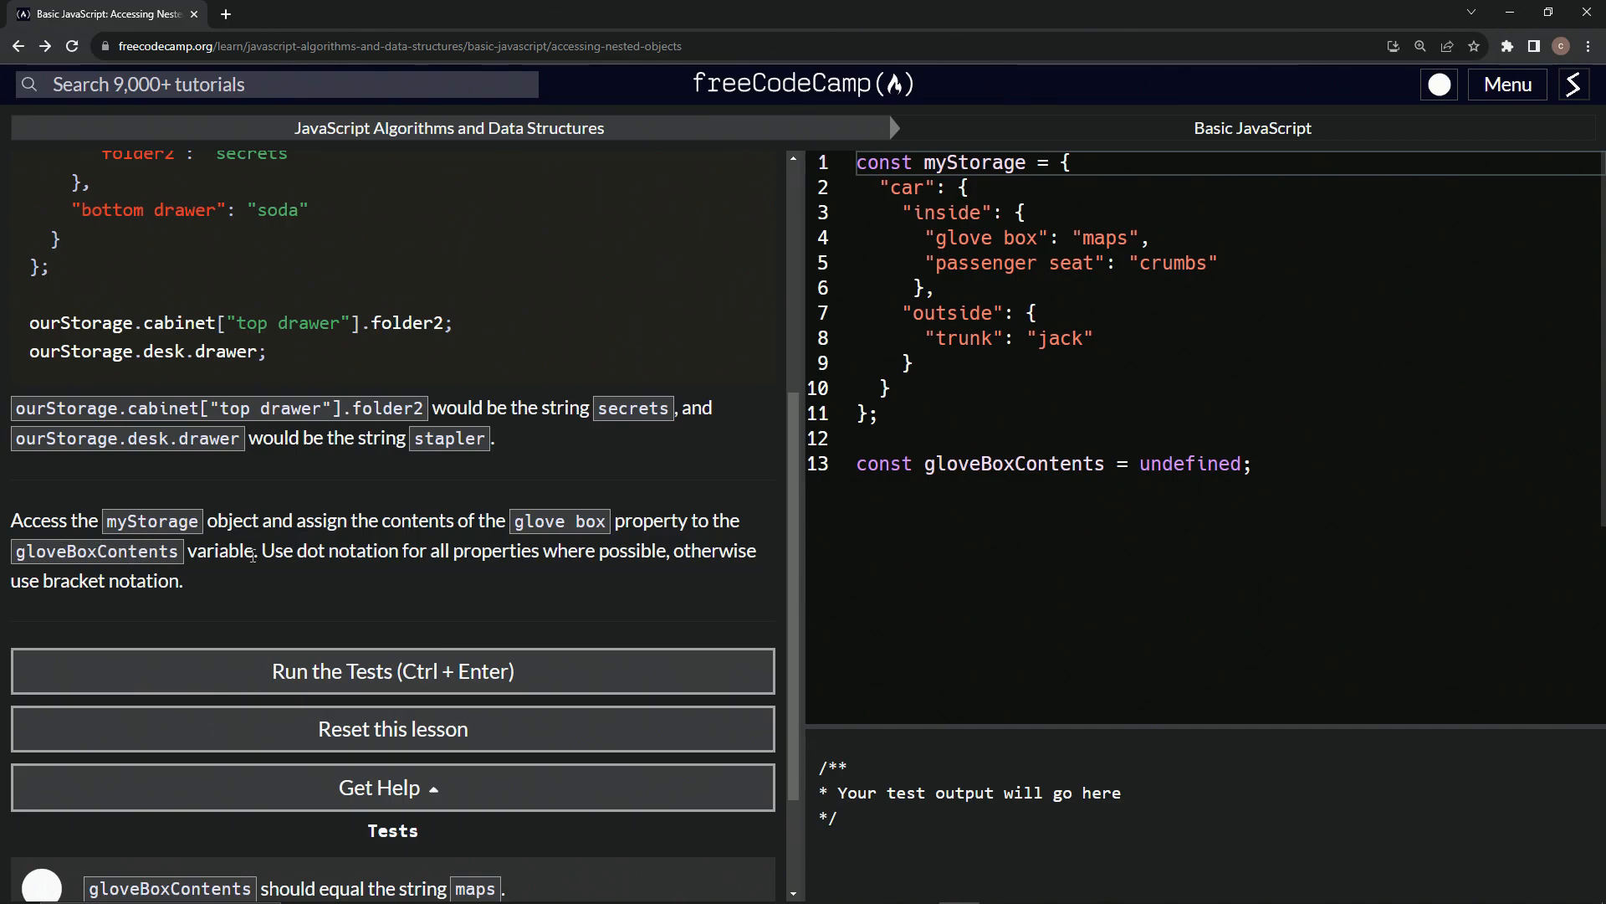
pyautogui.moveTo(455, 559)
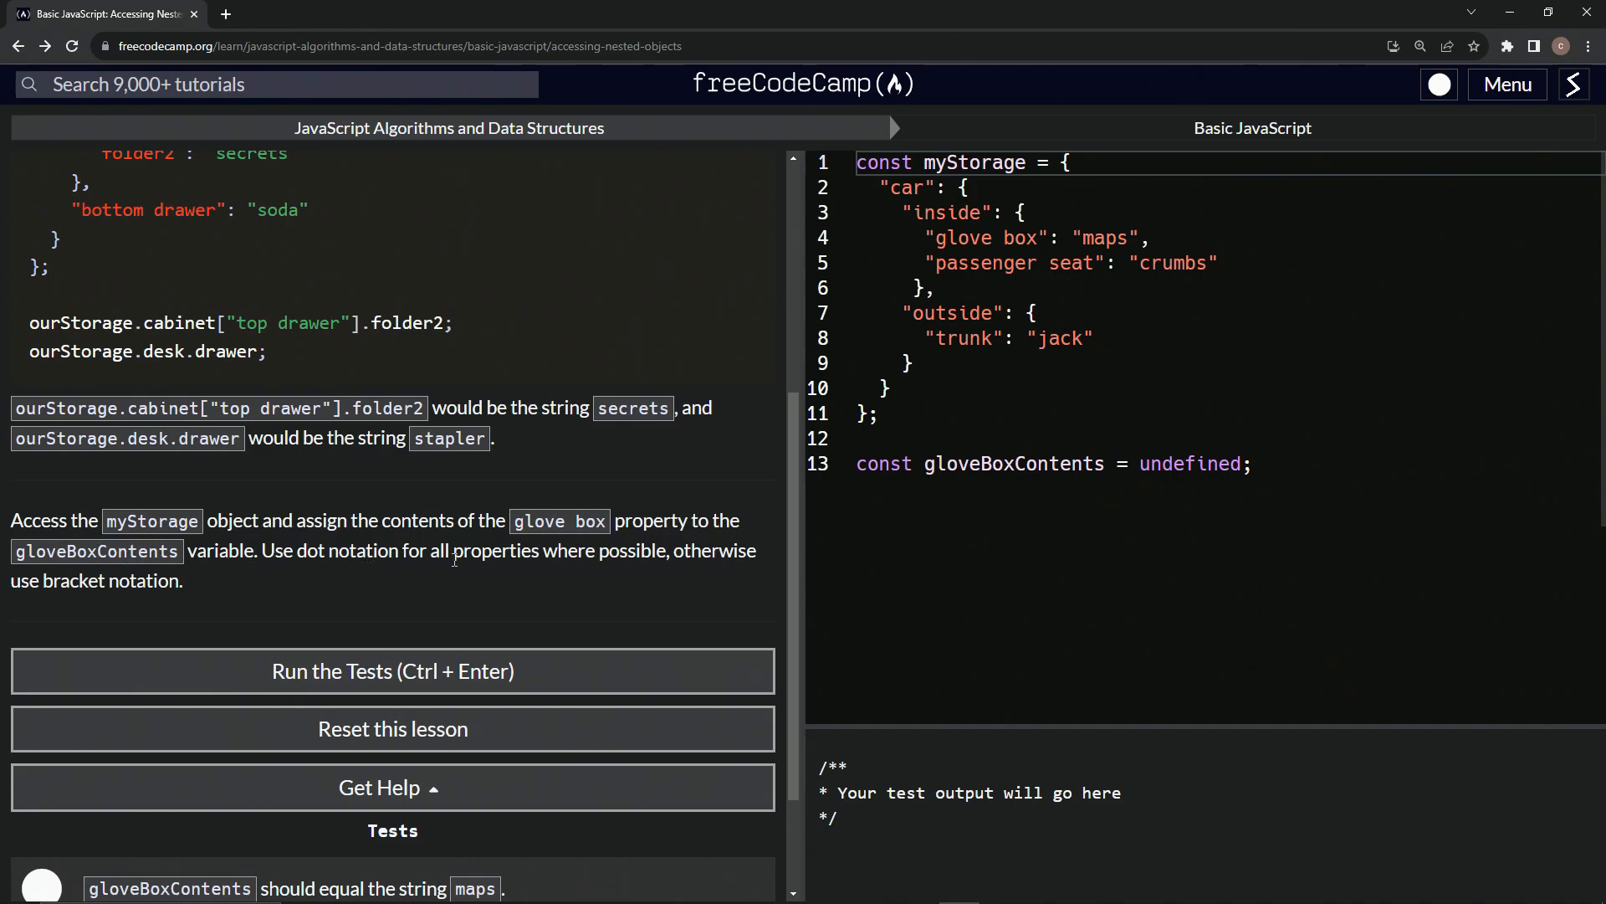
pyautogui.moveTo(365, 586)
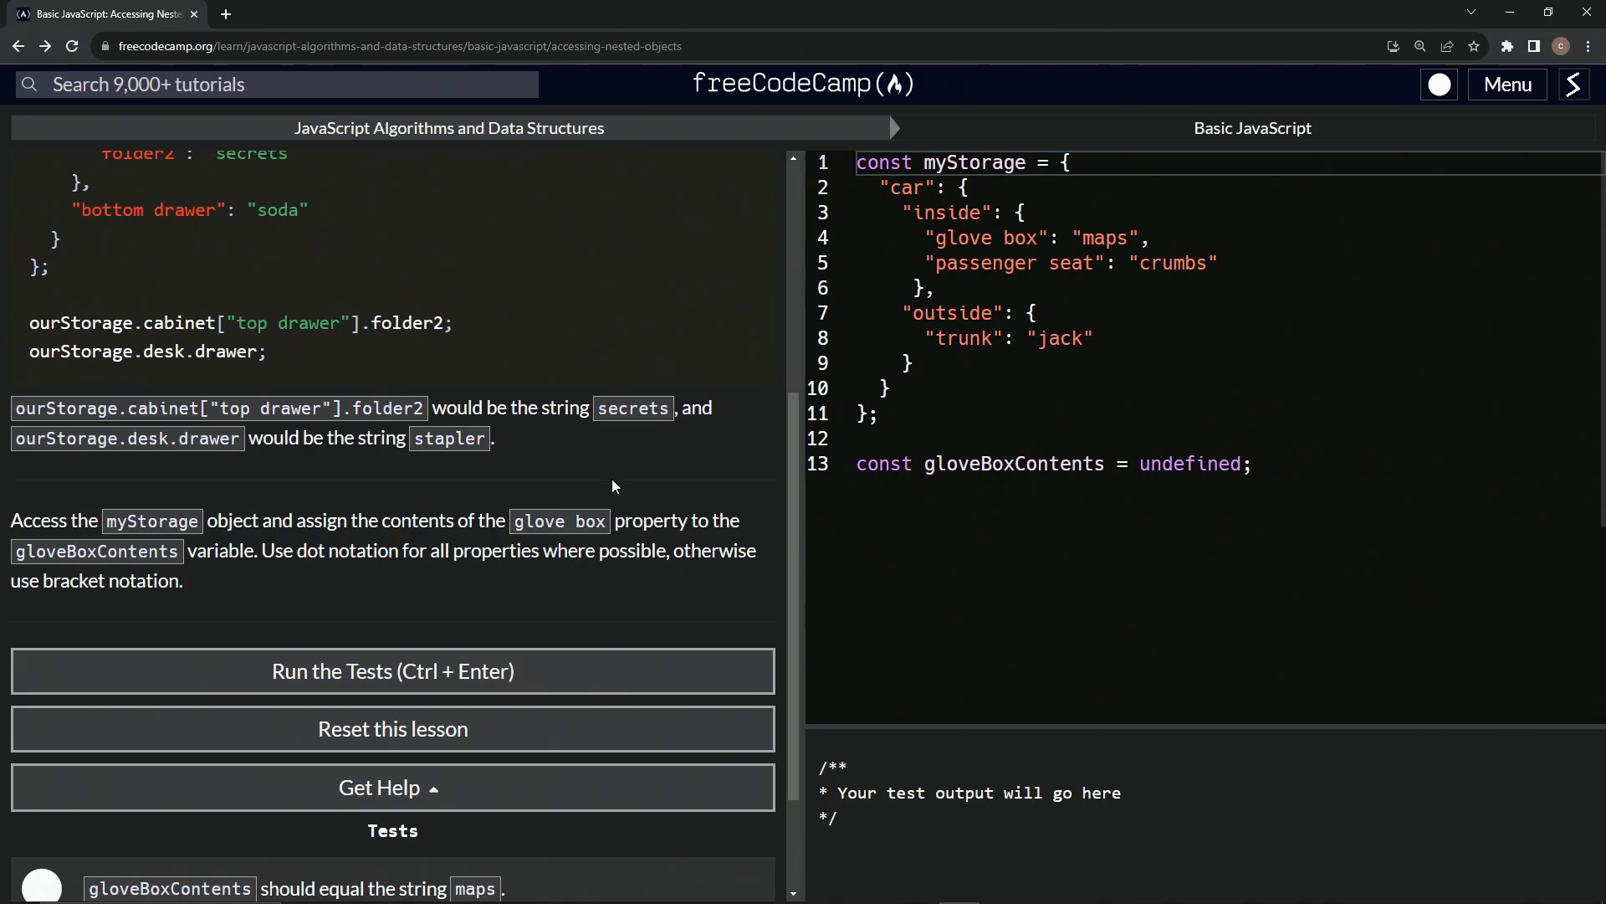
# Replace undefined on line 13 with myStorage.car.inside['glove box'] for gloveBoxContents.
pyautogui.doubleClick(1190, 464)
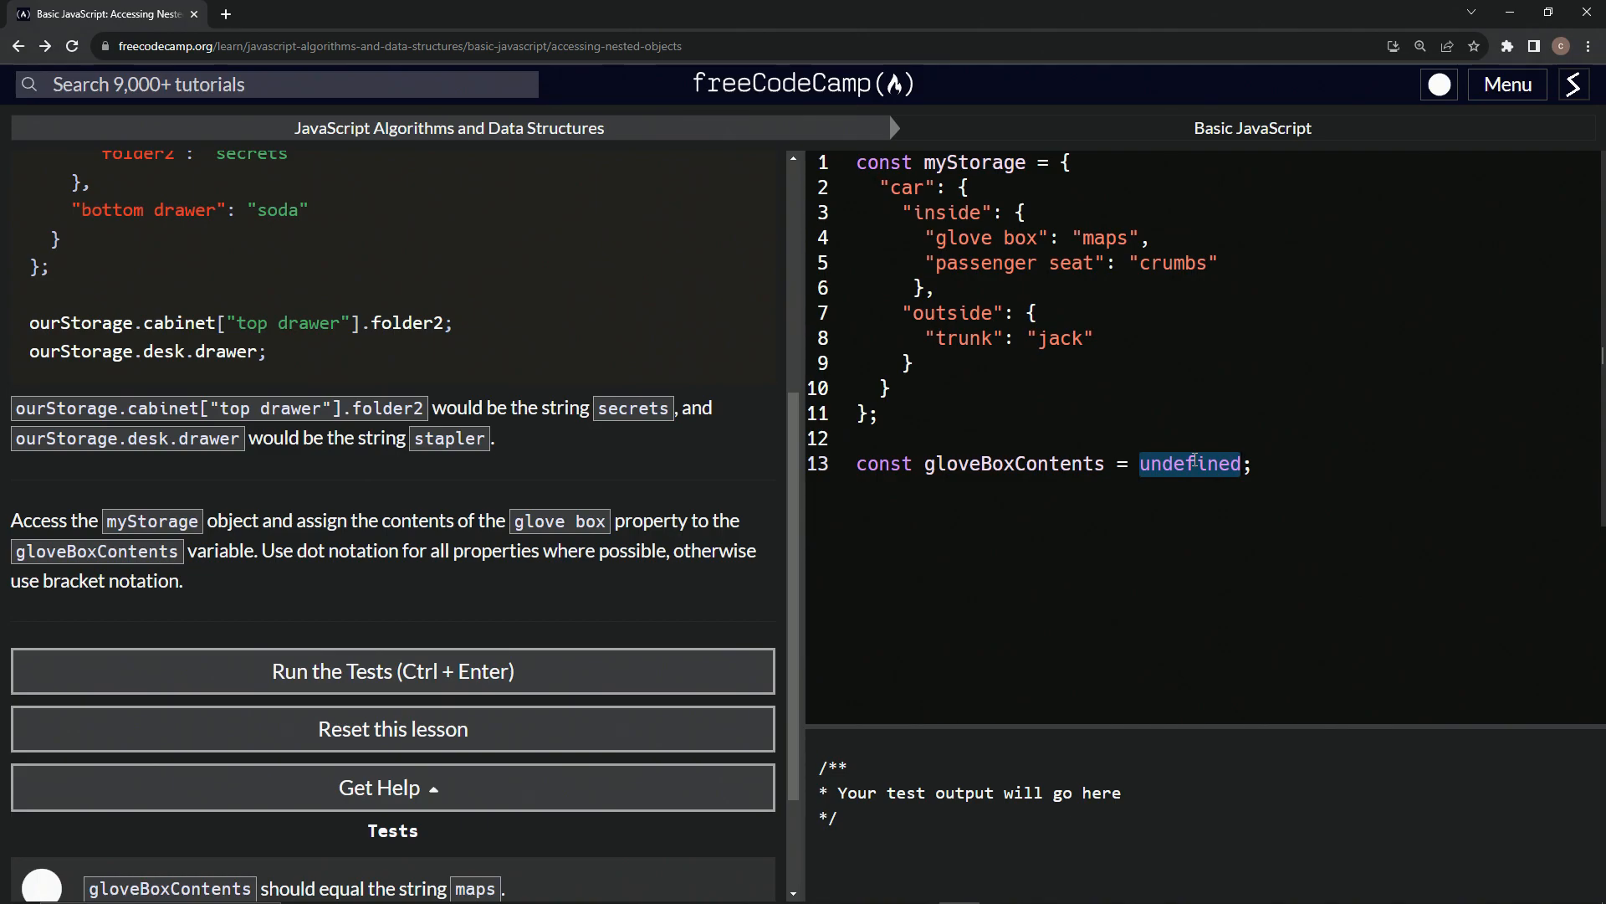
pyautogui.write('my')
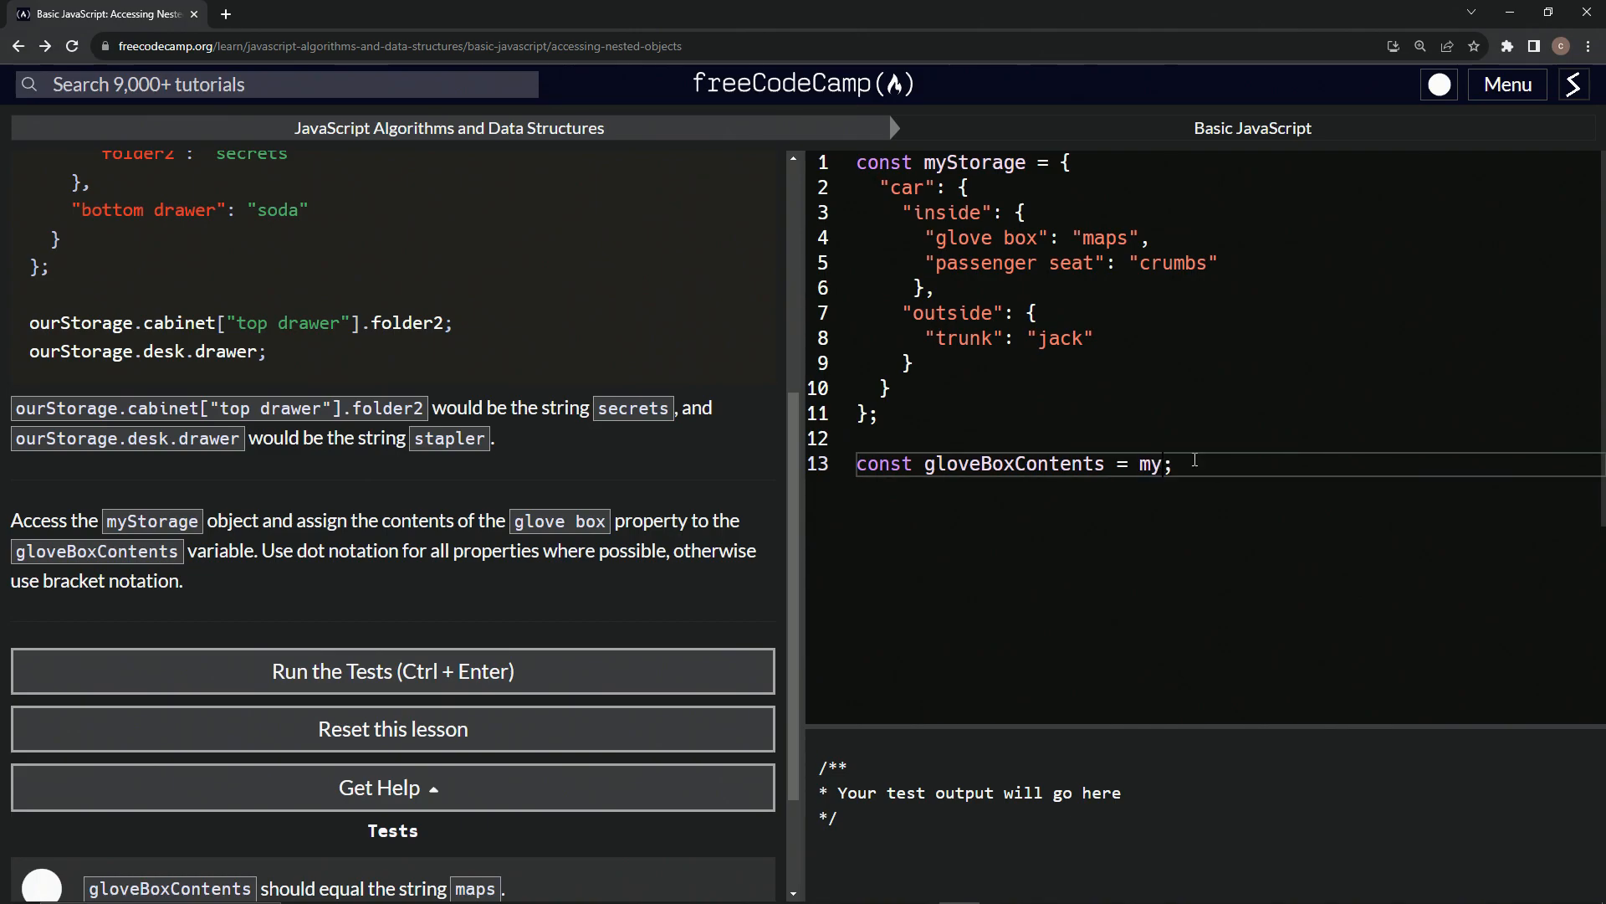
pyautogui.write('Storage.')
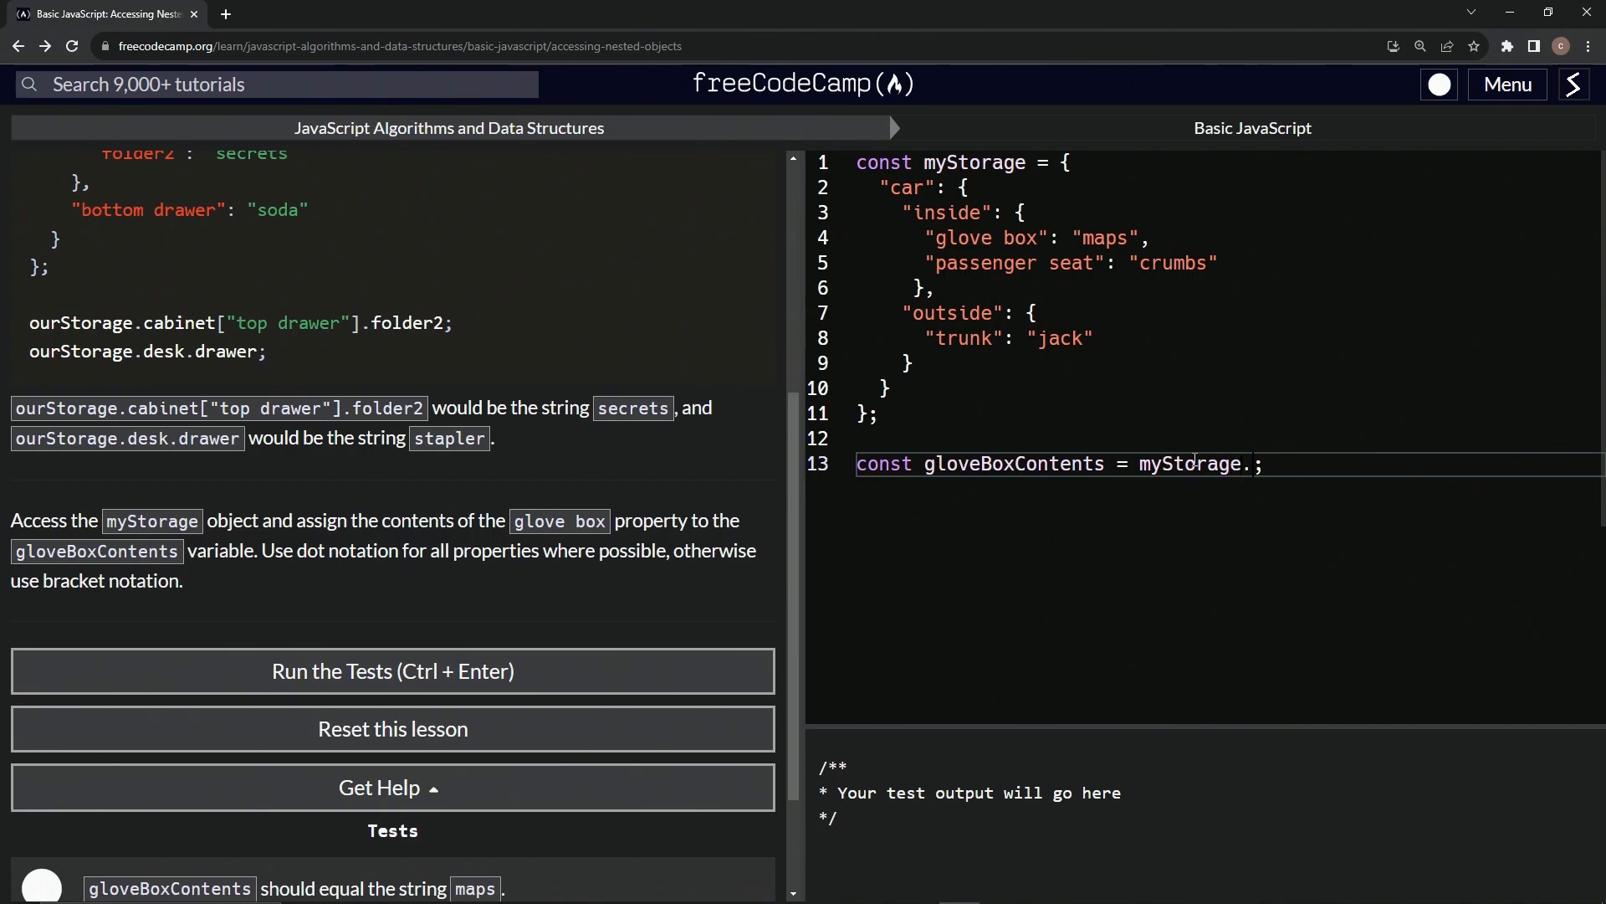
pyautogui.write("car.inside['")
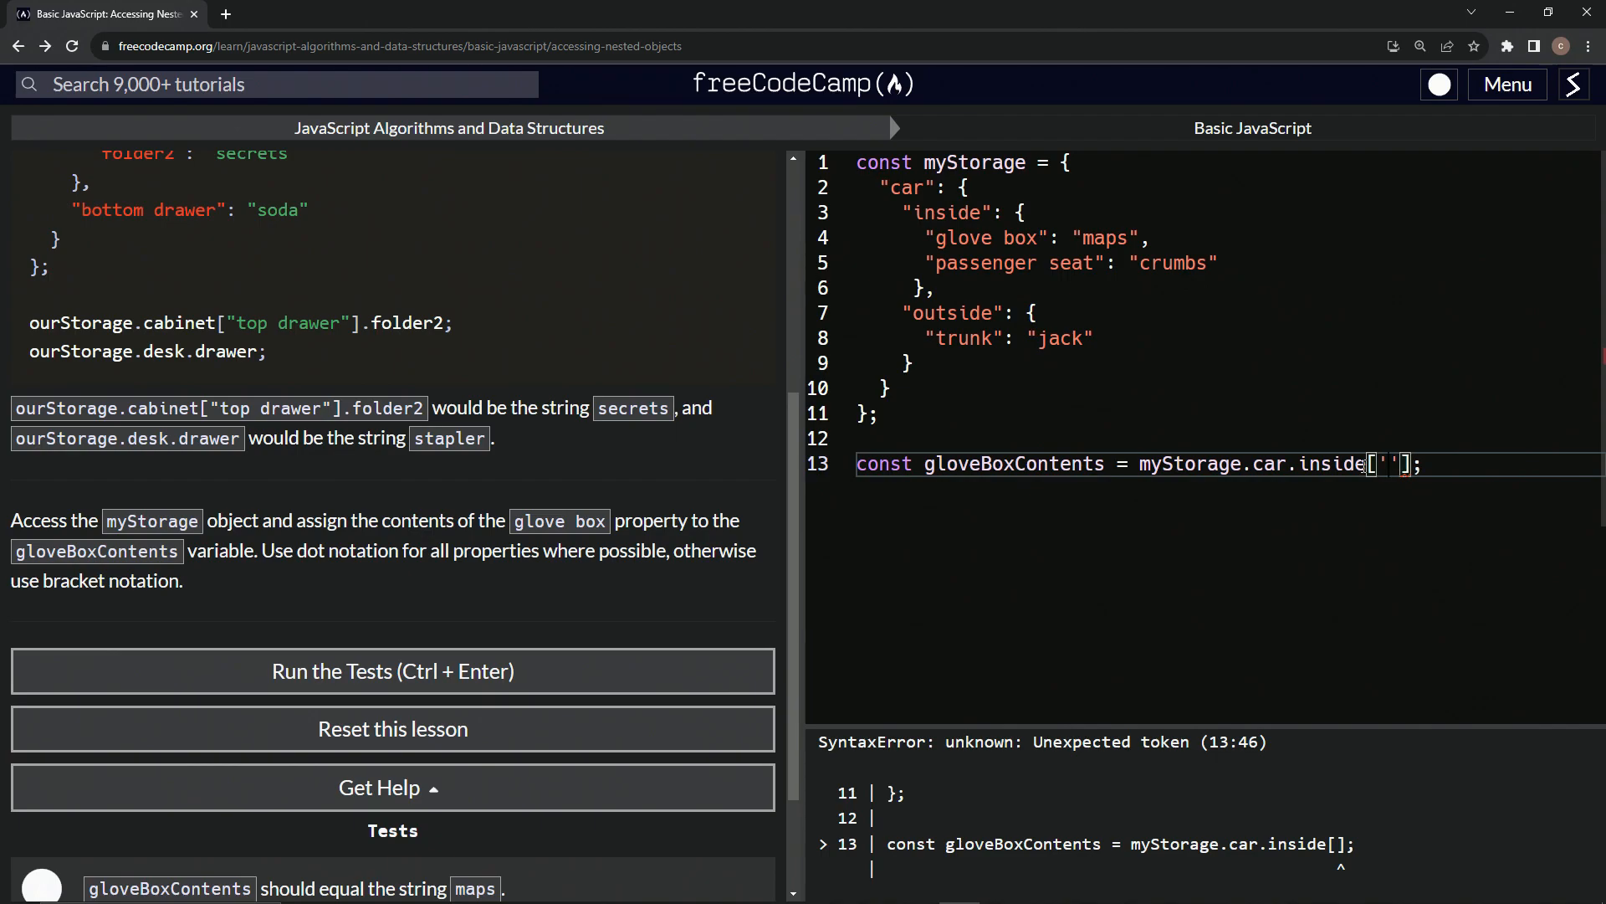
pyautogui.write('glove')
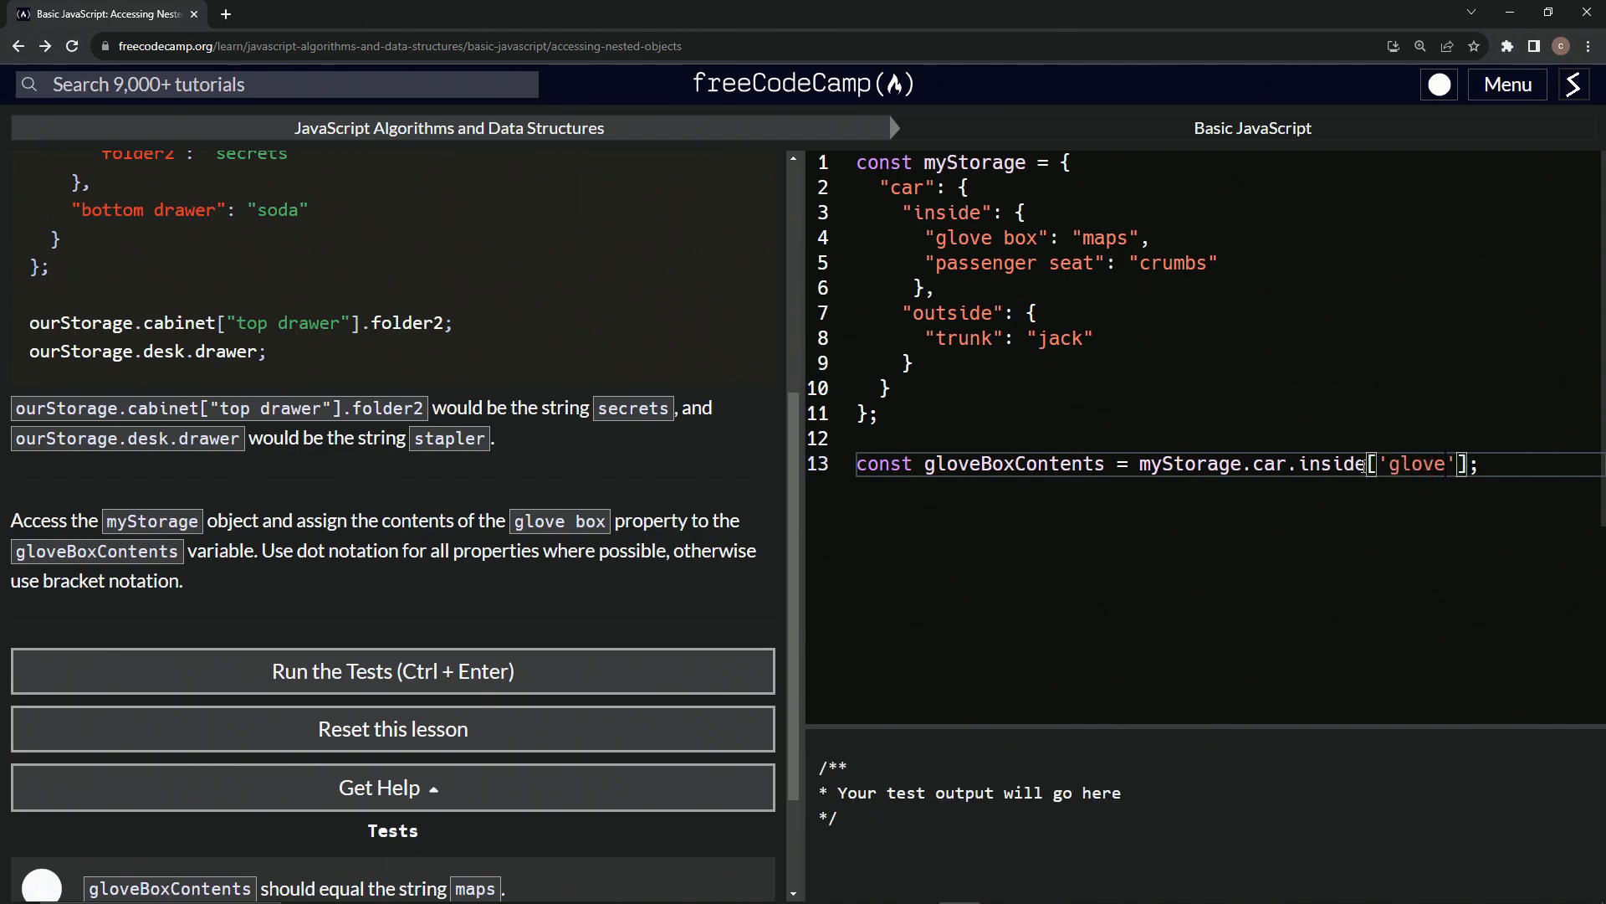
pyautogui.write('box')
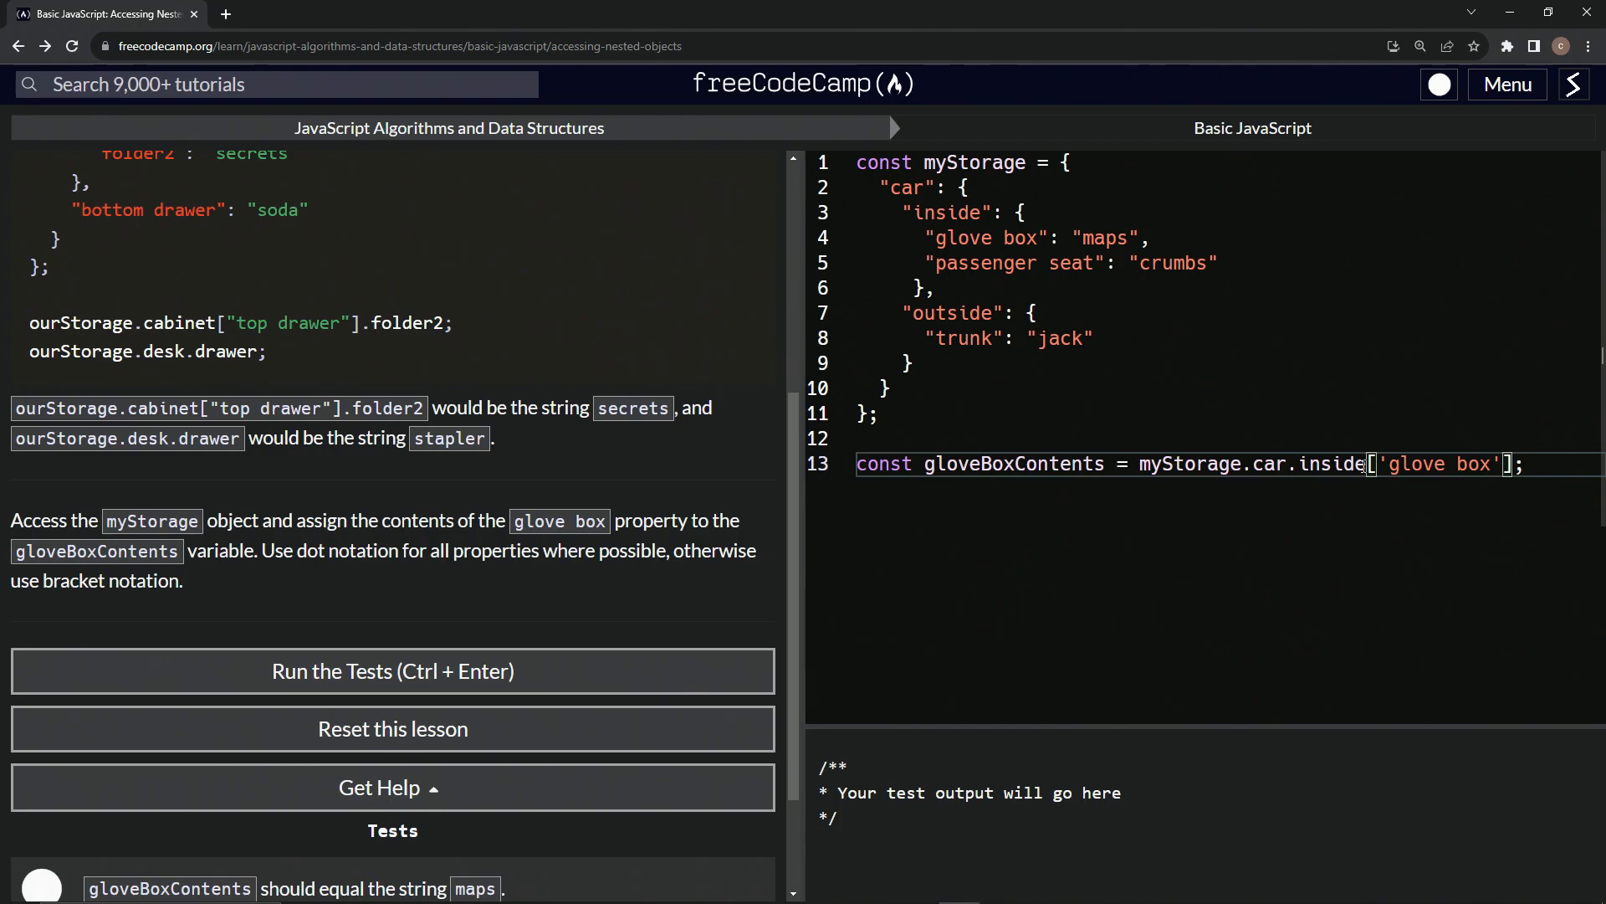
pyautogui.click(1536, 464)
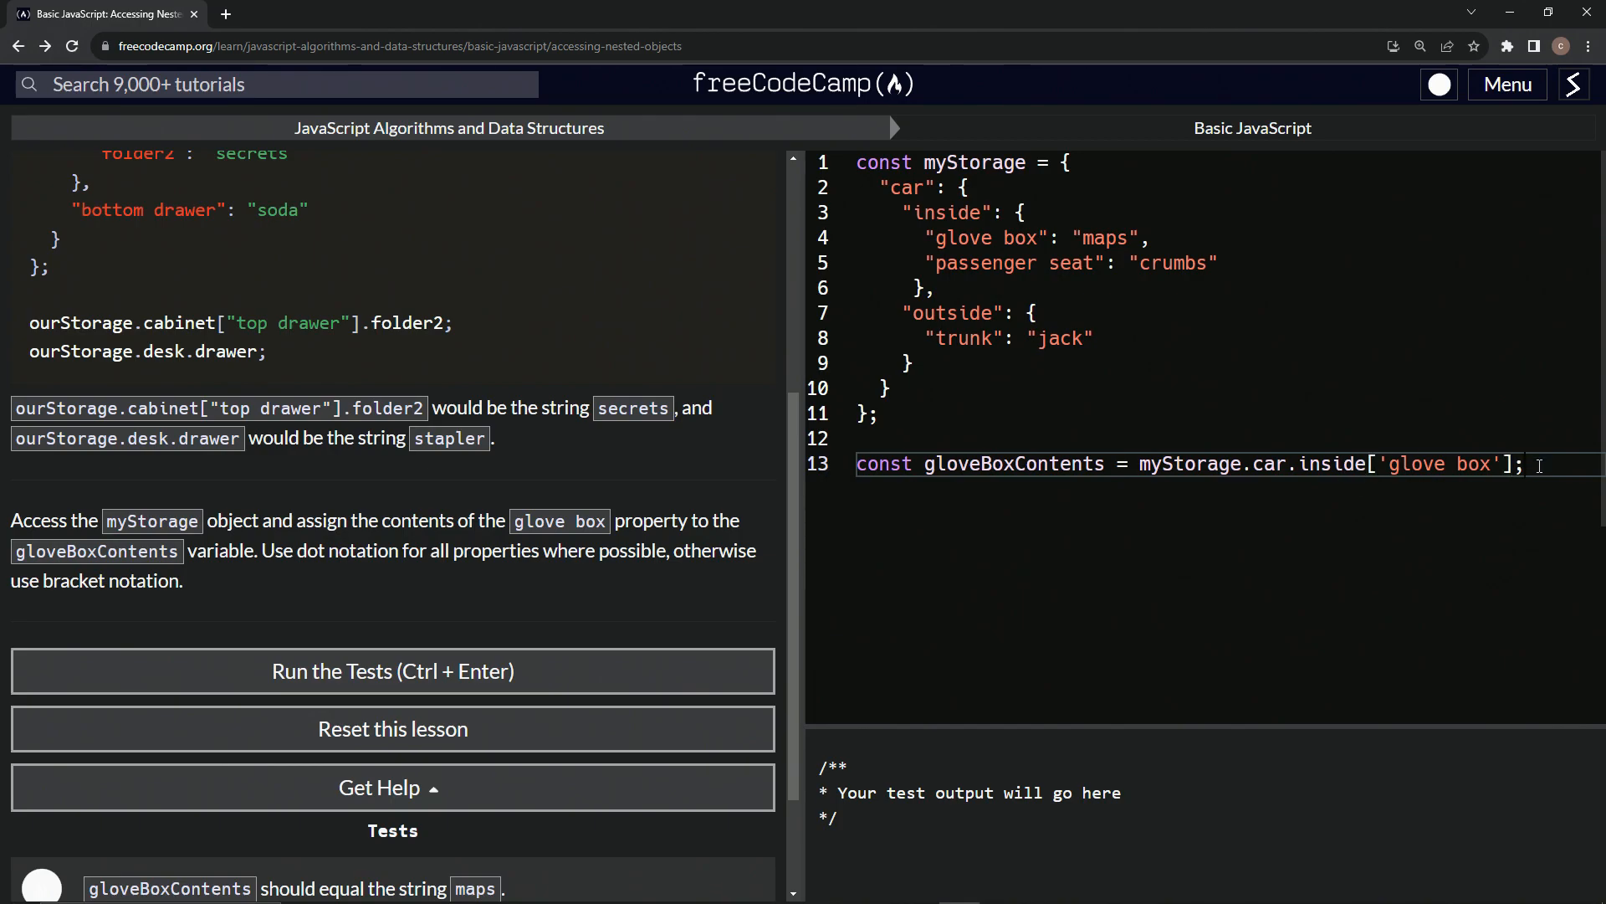
# Add console.log(gloveBoxContents) on a new line below the assignment.
pyautogui.press('Enter')
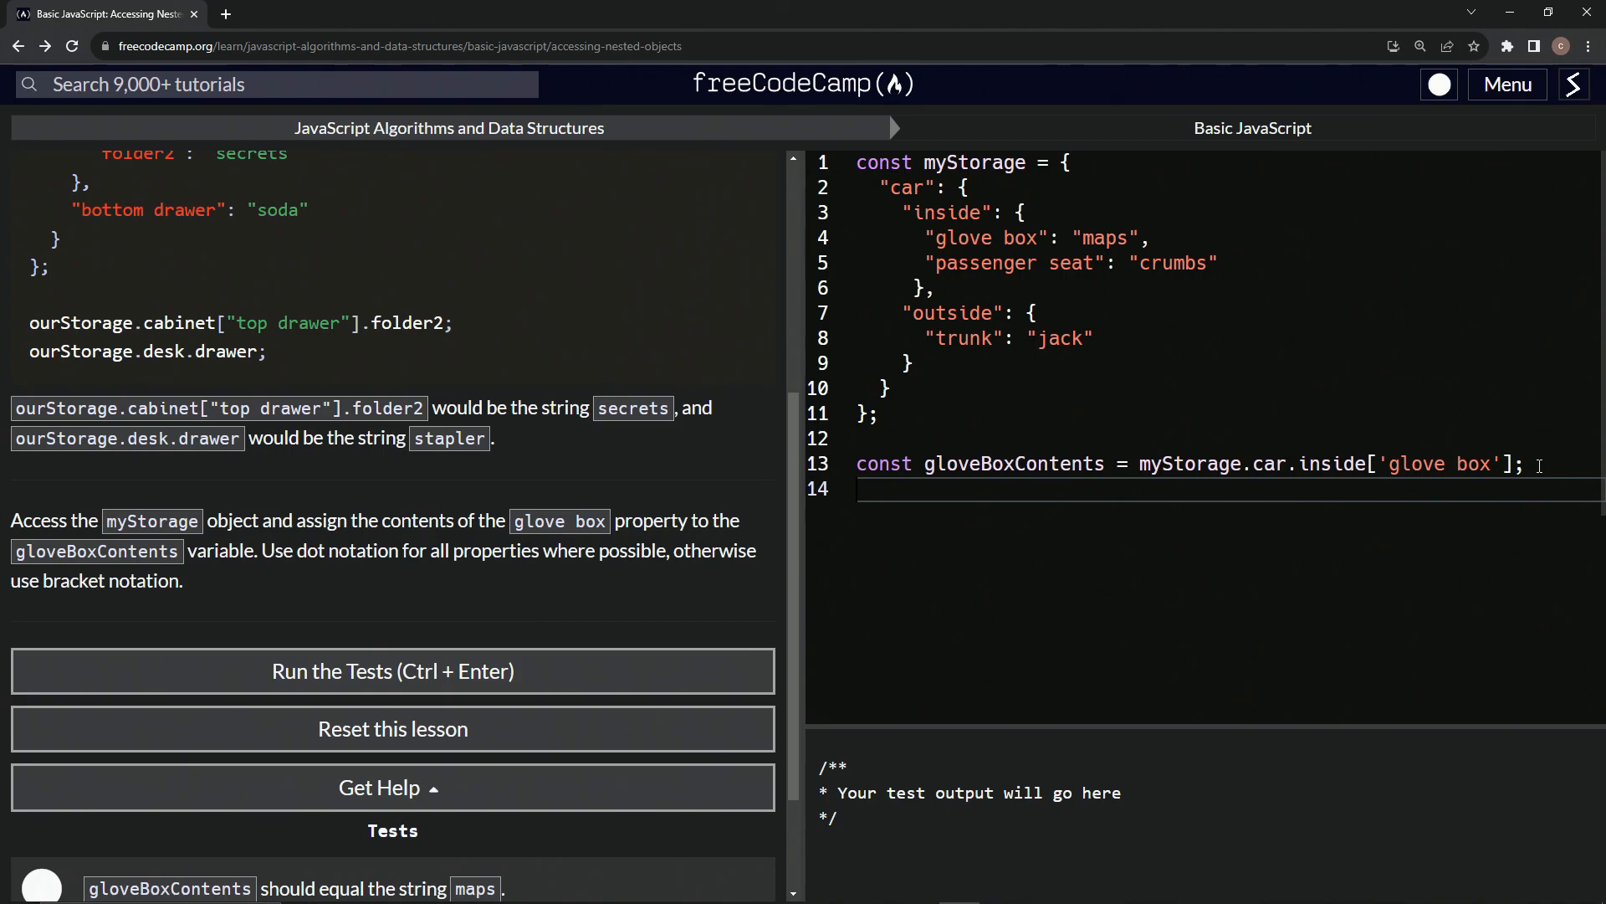
pyautogui.write('consol')
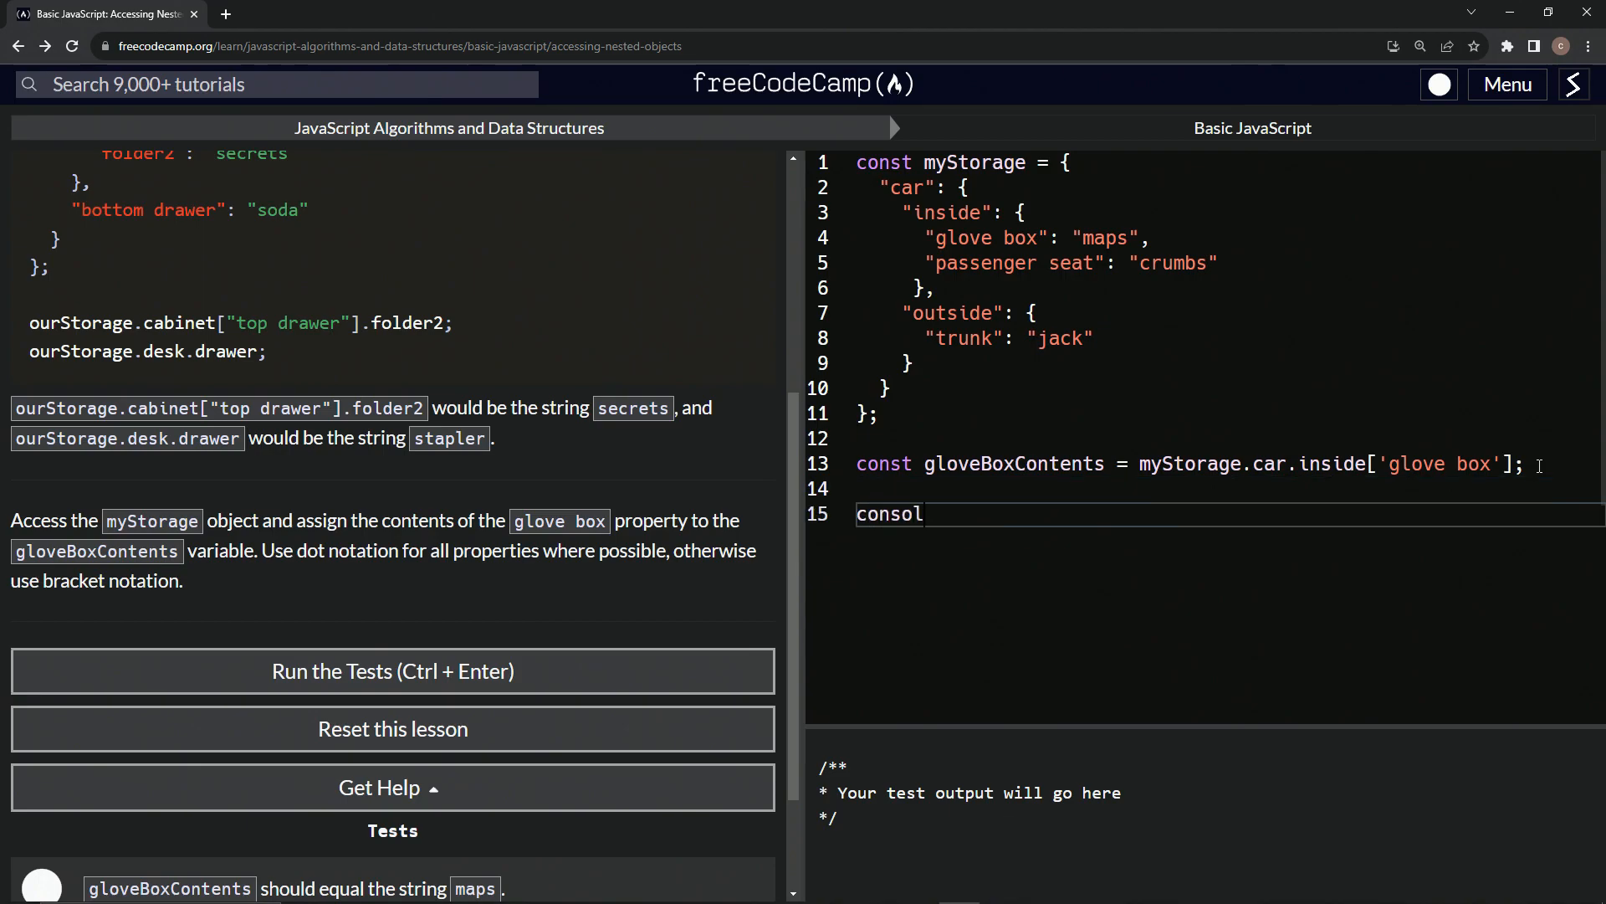
pyautogui.write('e.log(glo)')
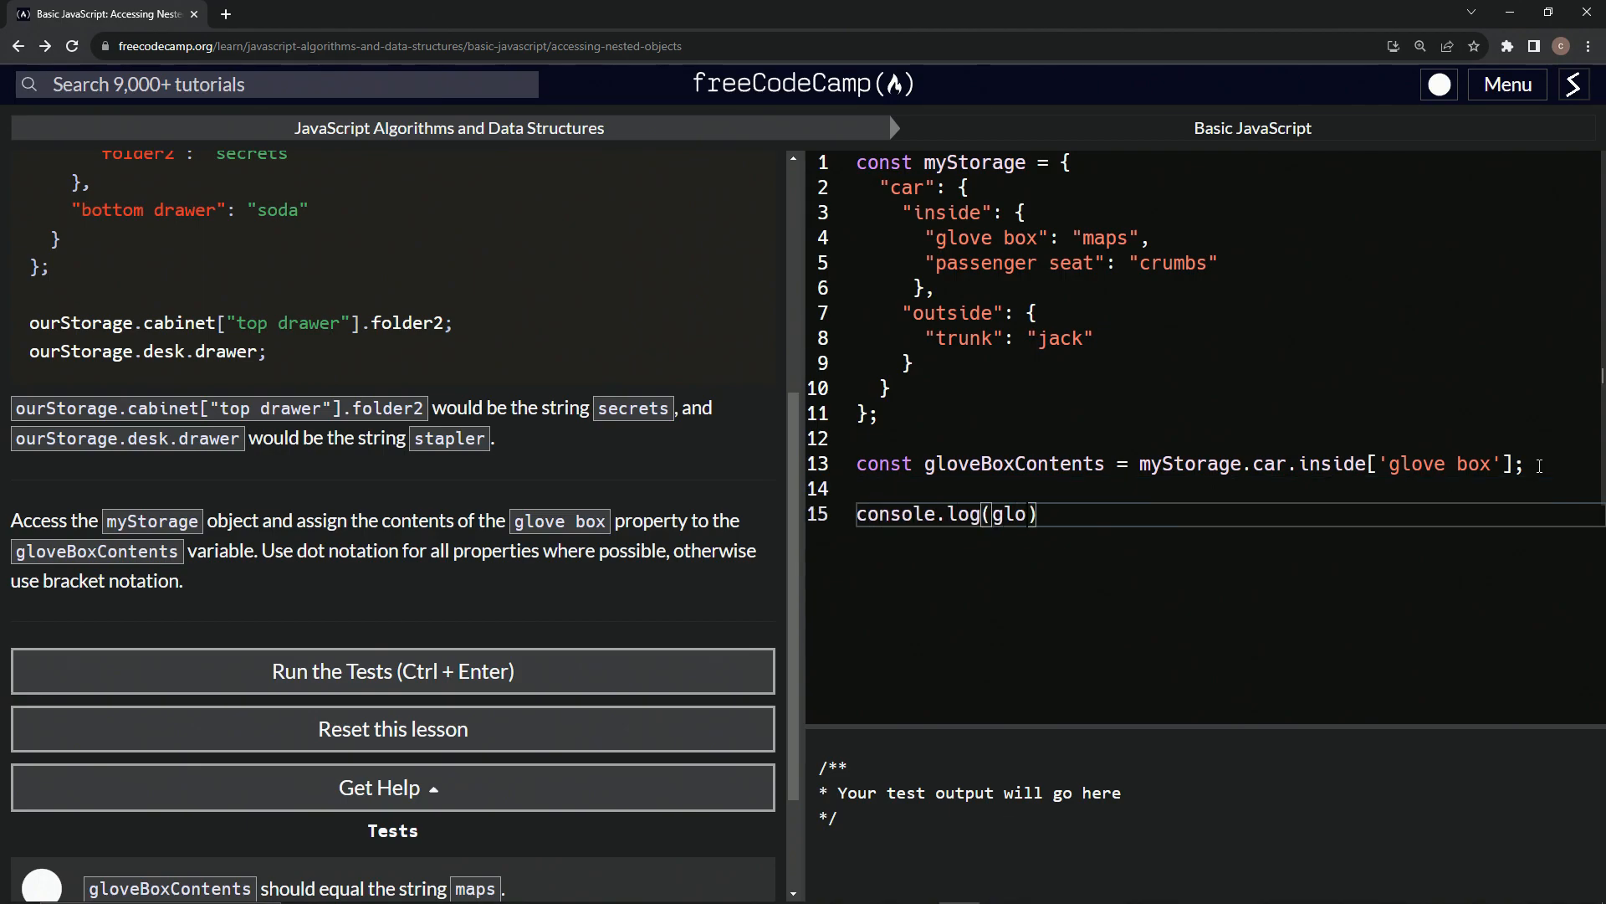
pyautogui.write('veBox')
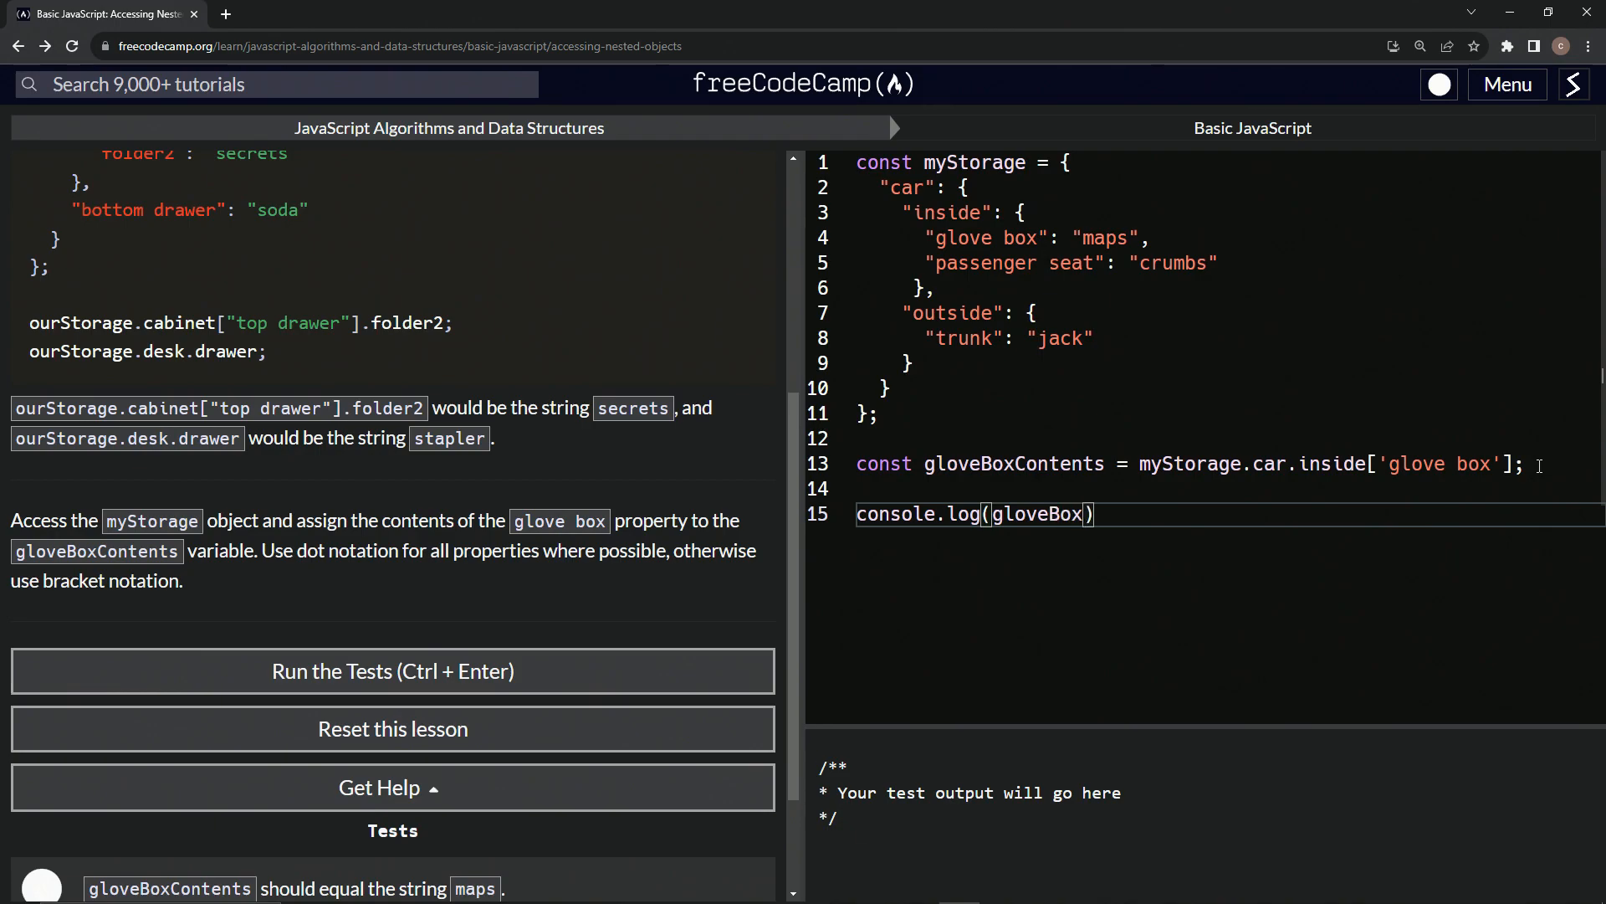
pyautogui.write('Contents')
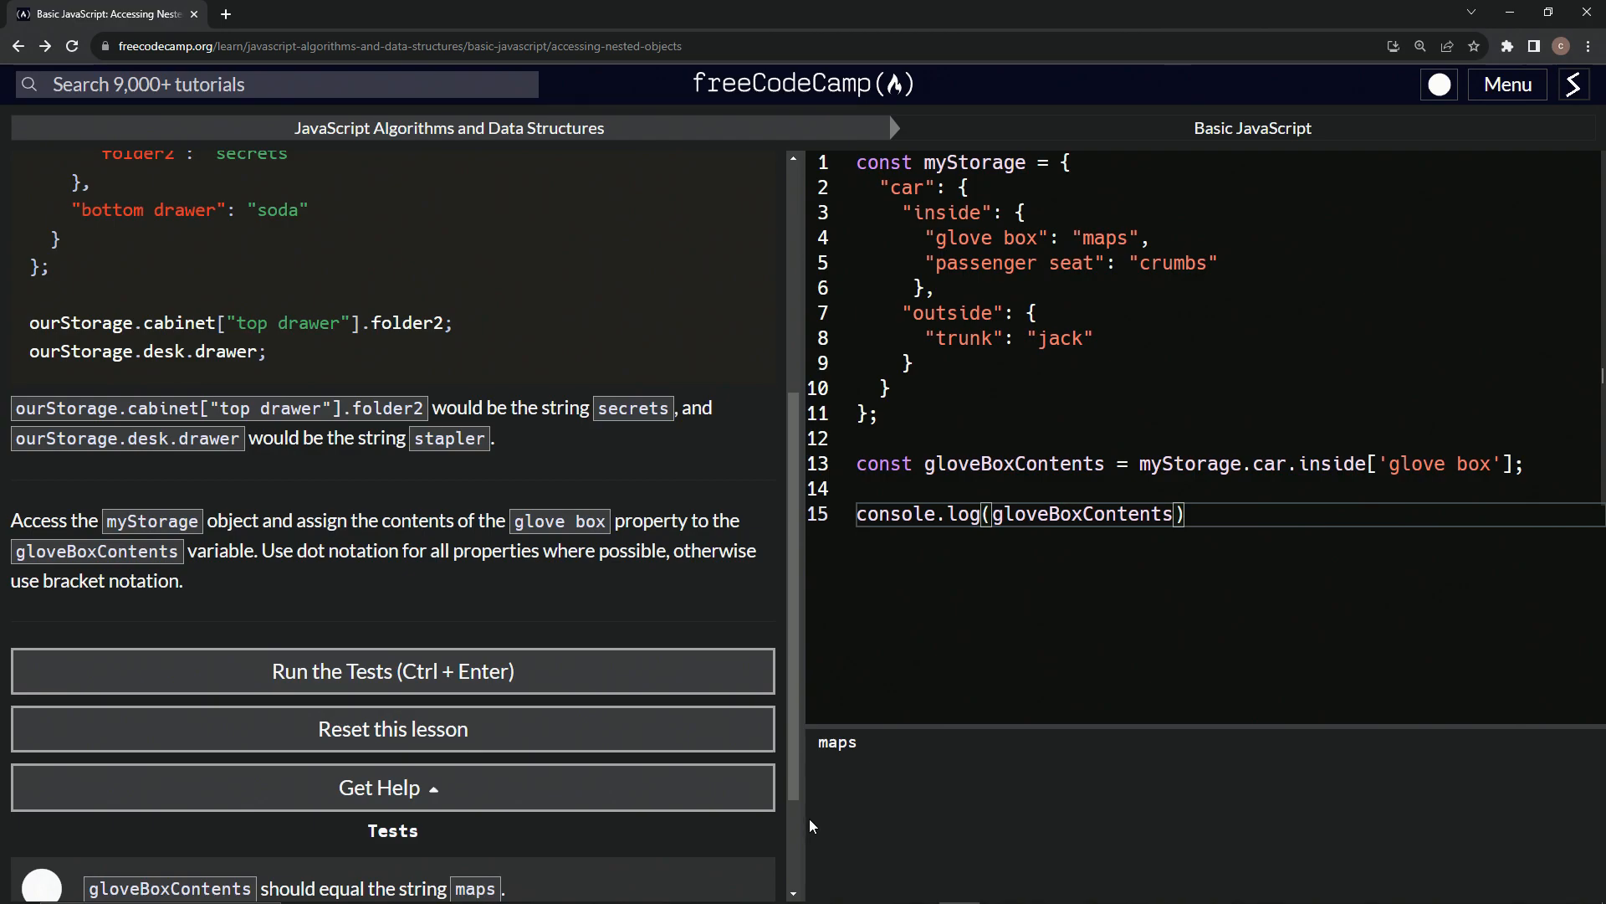
# Run the tests, confirm maps is logged, and submit to move to Accessing Nested Arrays.
pyautogui.doubleClick(1104, 238)
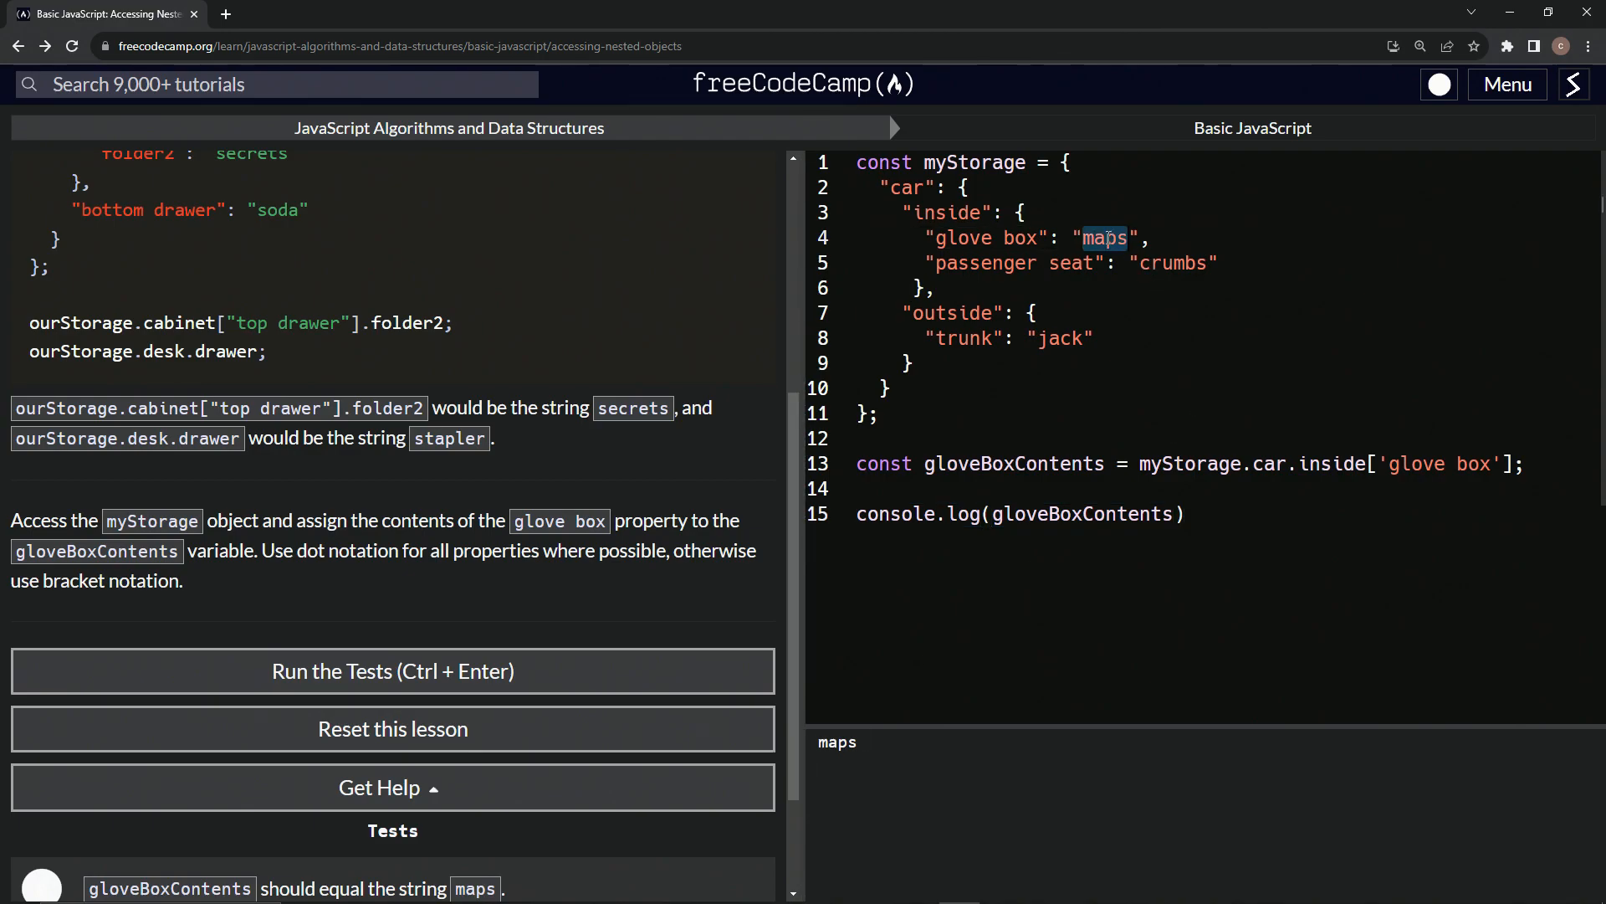
pyautogui.click(392, 671)
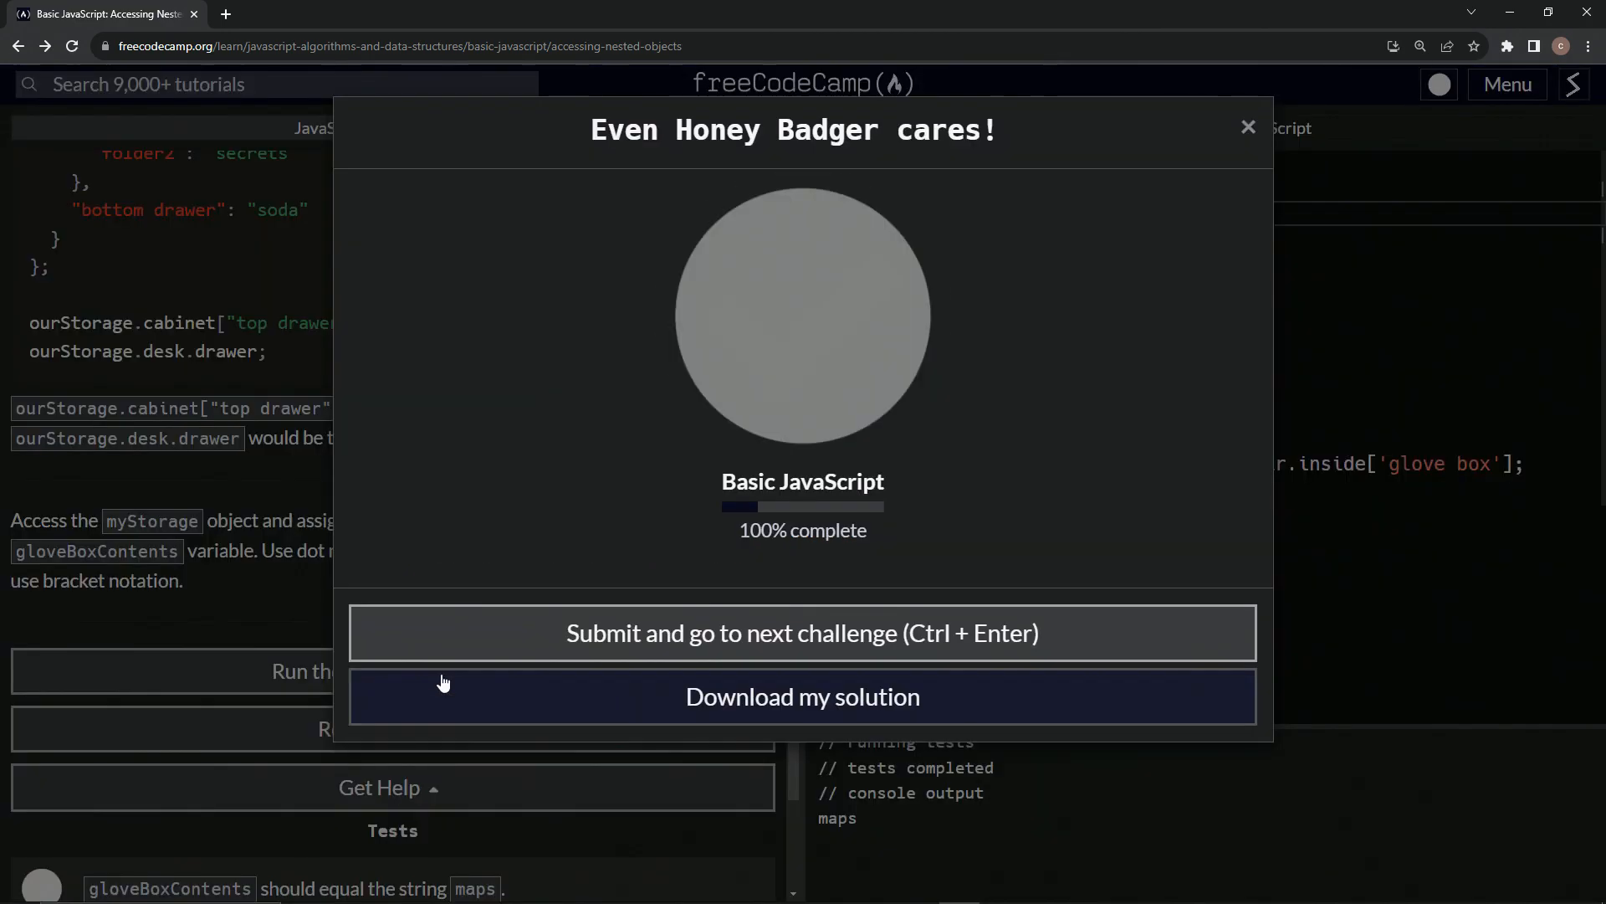
pyautogui.click(801, 632)
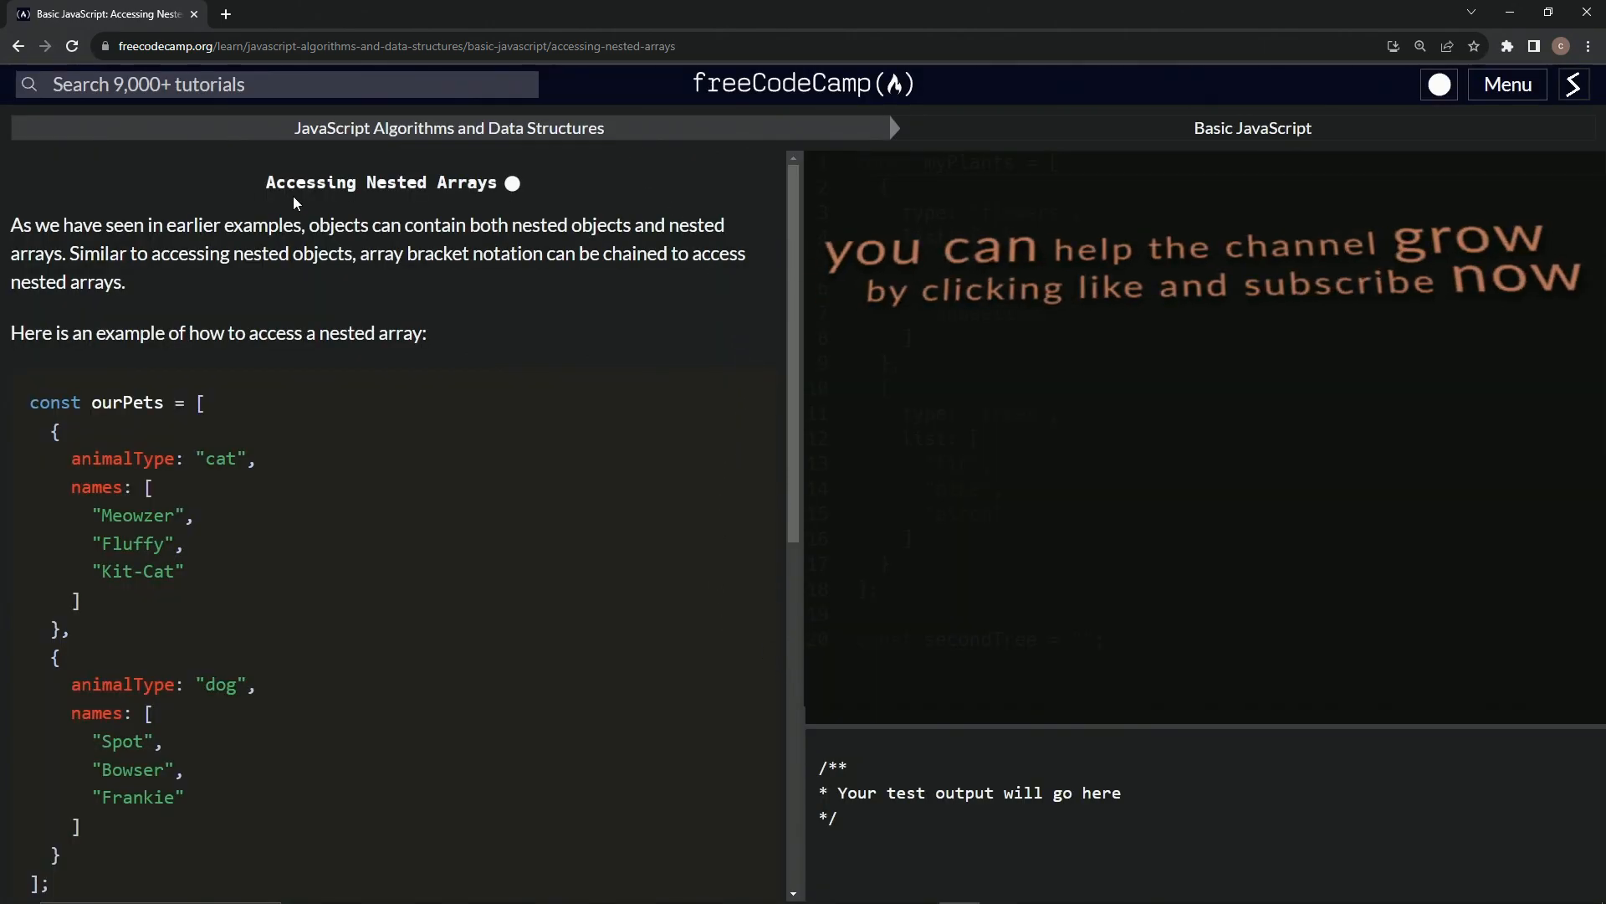
pyautogui.moveTo(425, 220)
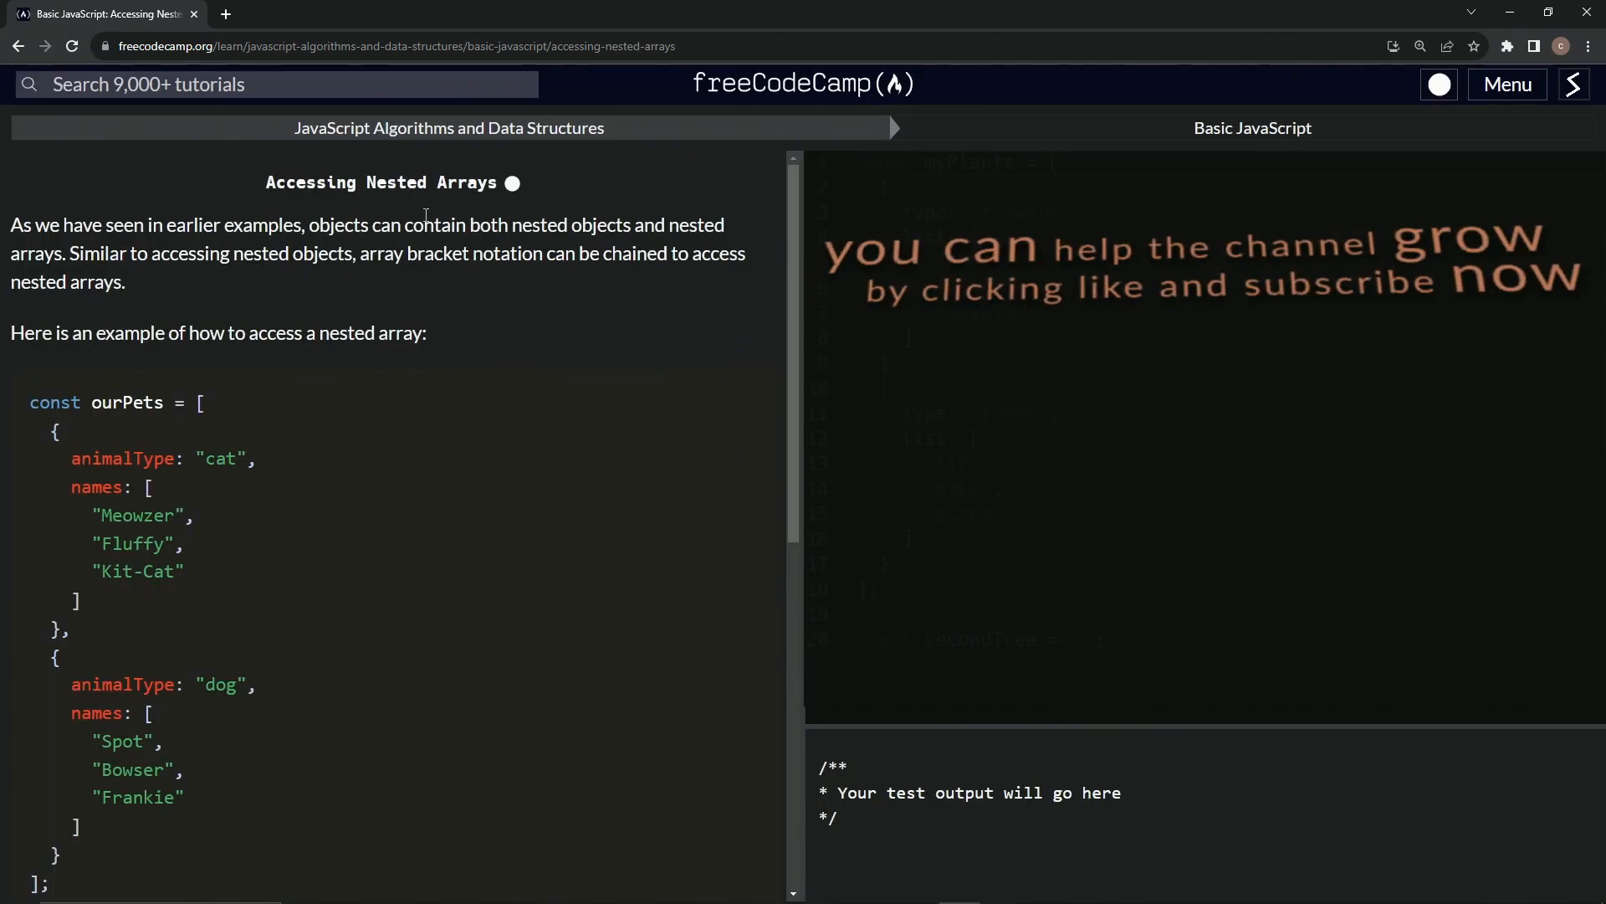